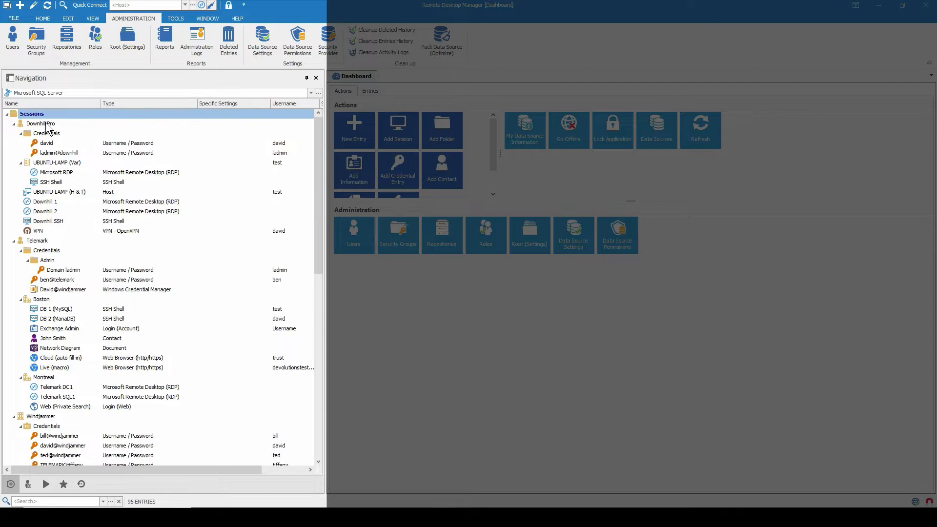
Select Downhill Pro and collapse the Telemark subfolders and Downhill Pro Credentials folder
left_click(41, 123)
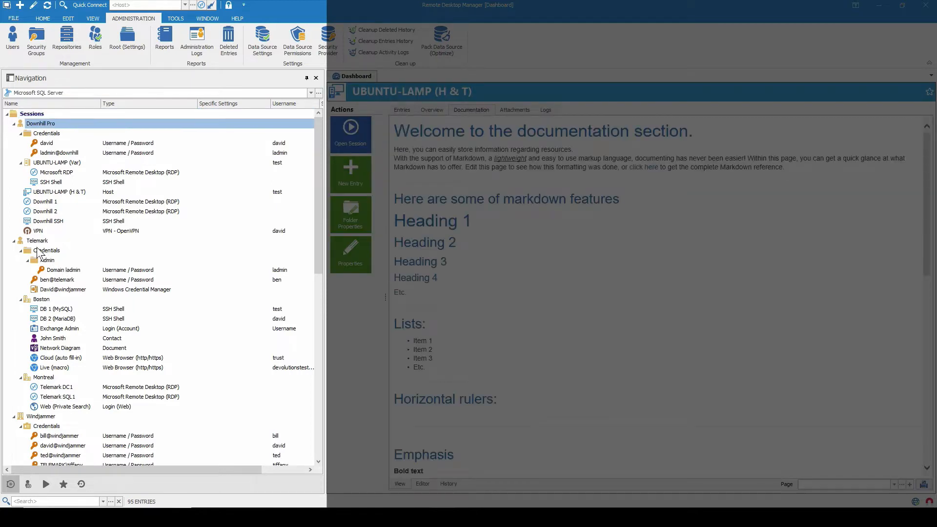
mouse_move(42, 245)
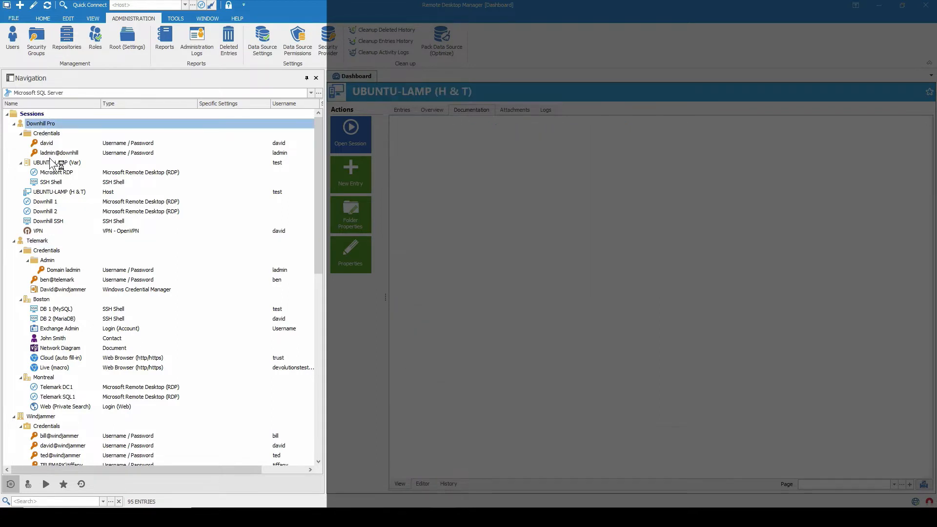
left_click(471, 109)
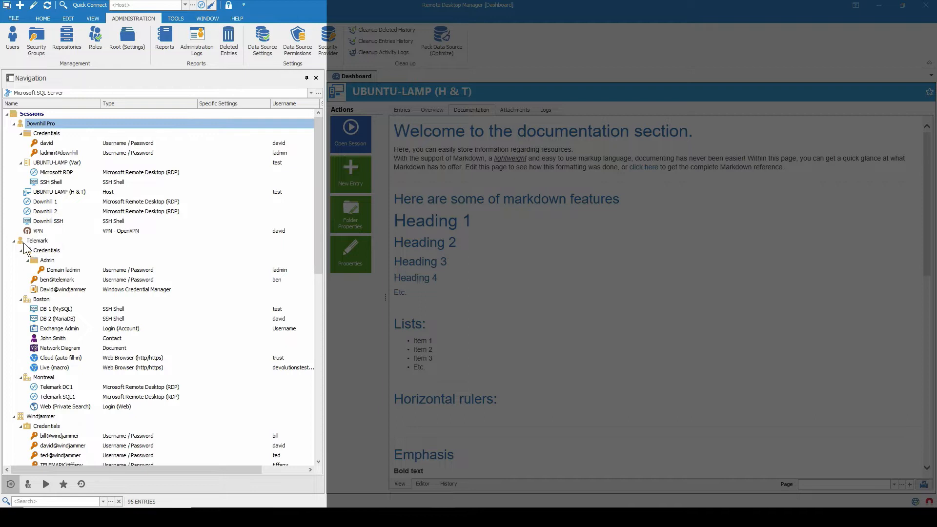
left_click(41, 416)
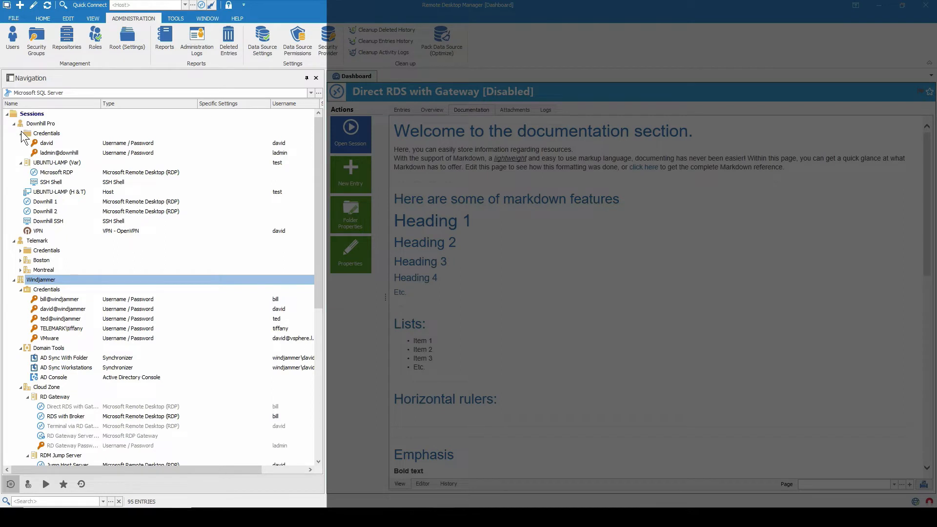
left_click(21, 134)
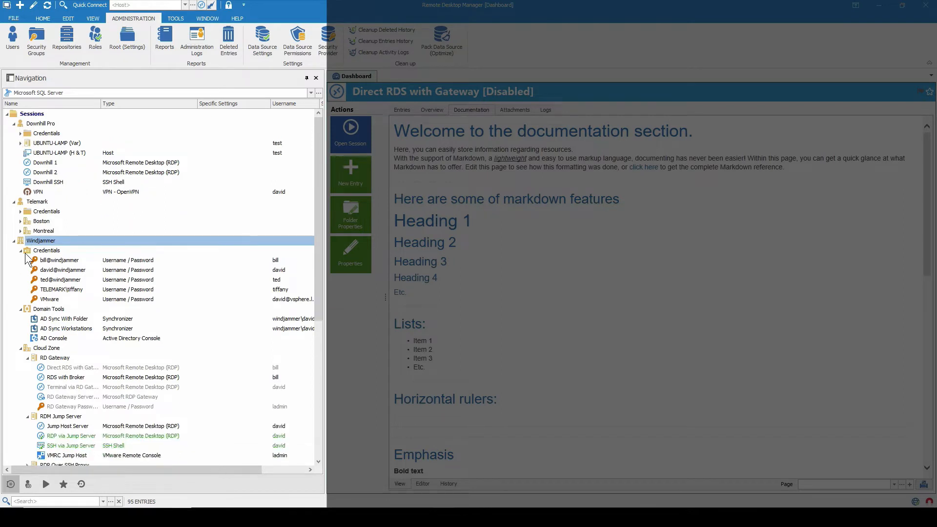
Collapse Windjammer's Credentials, Internal Tools and Third Party folders, then select Telemark and Windjammer
left_click(20, 251)
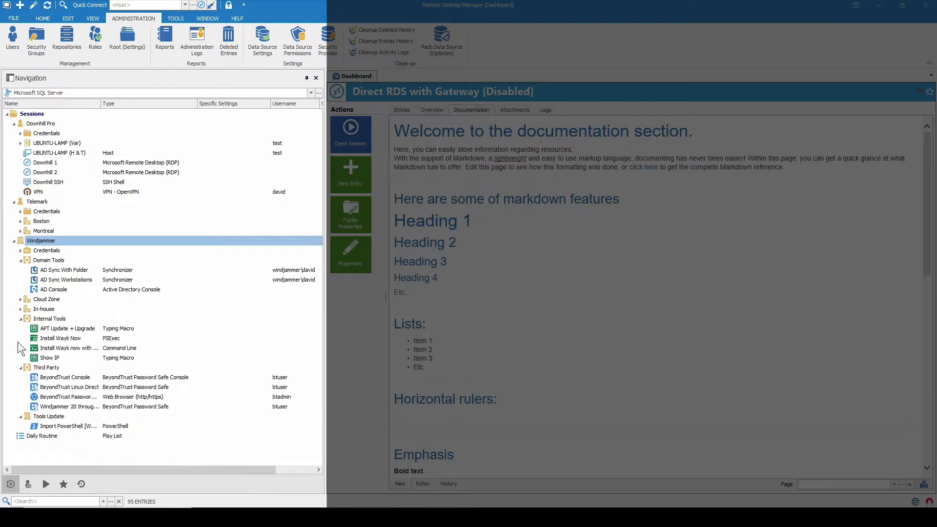
left_click(21, 319)
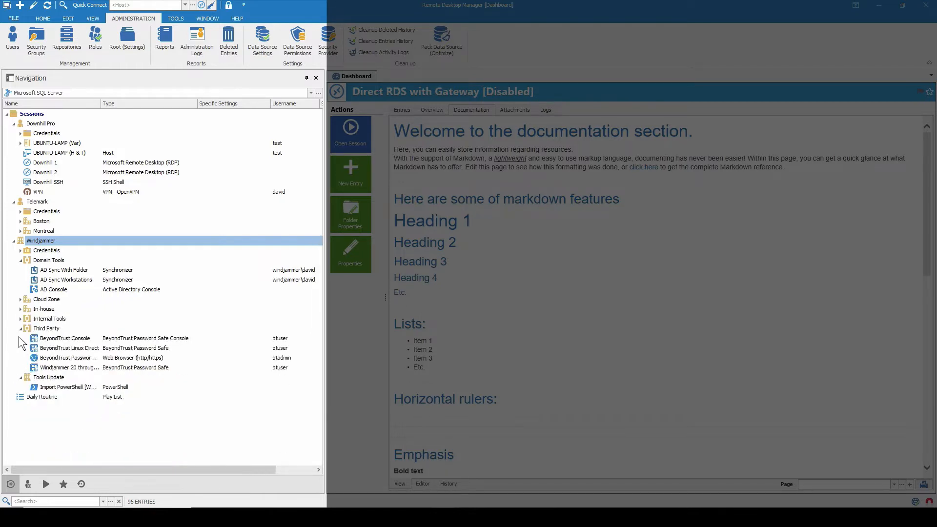
left_click(20, 328)
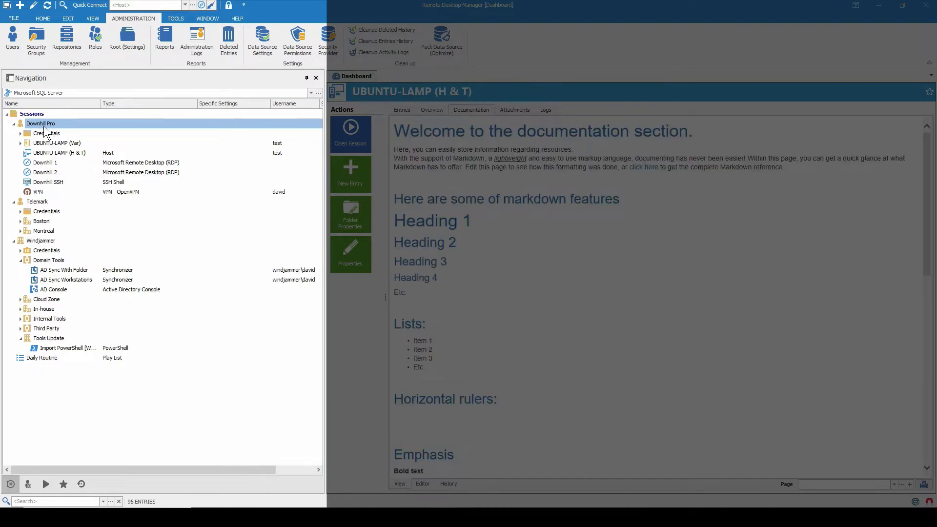
left_click(37, 201)
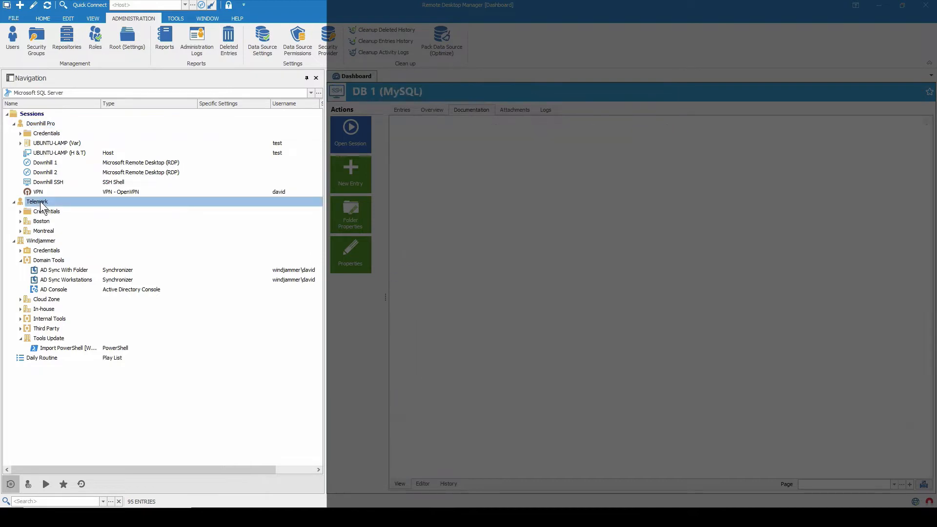
left_click(471, 109)
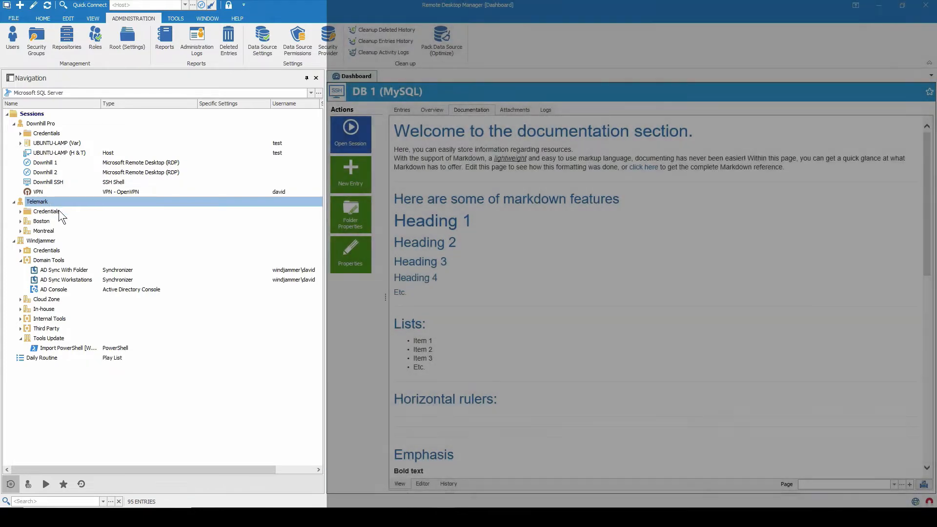
left_click(41, 241)
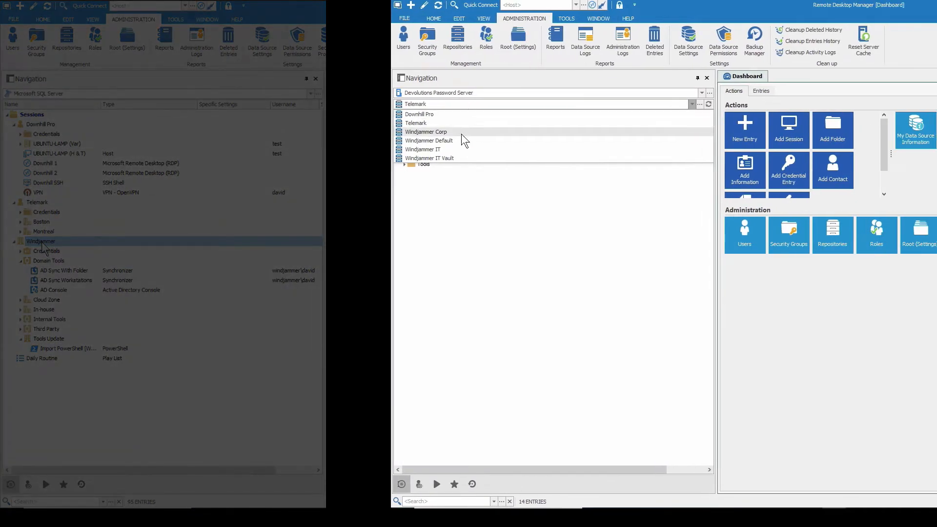
Switch to Windjammer Default, then Downhill Pro, and expand its folders
left_click(429, 141)
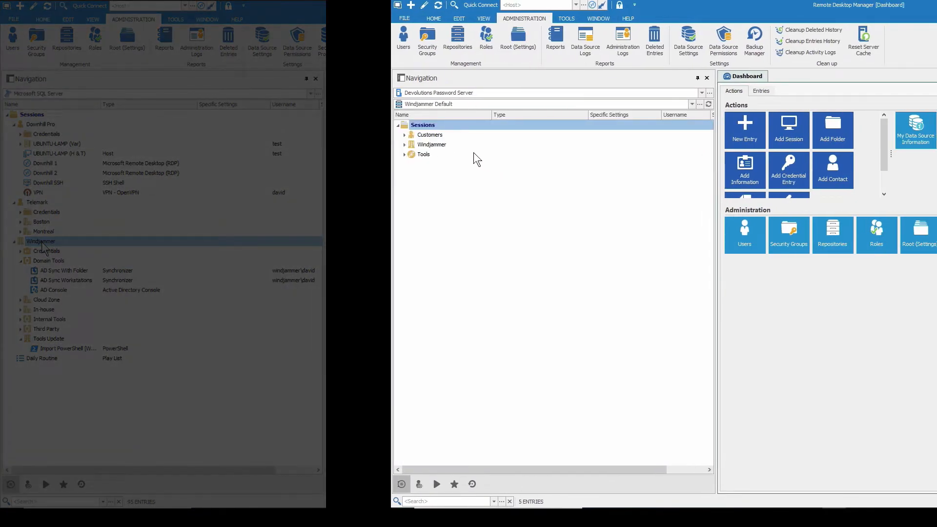
left_click(702, 103)
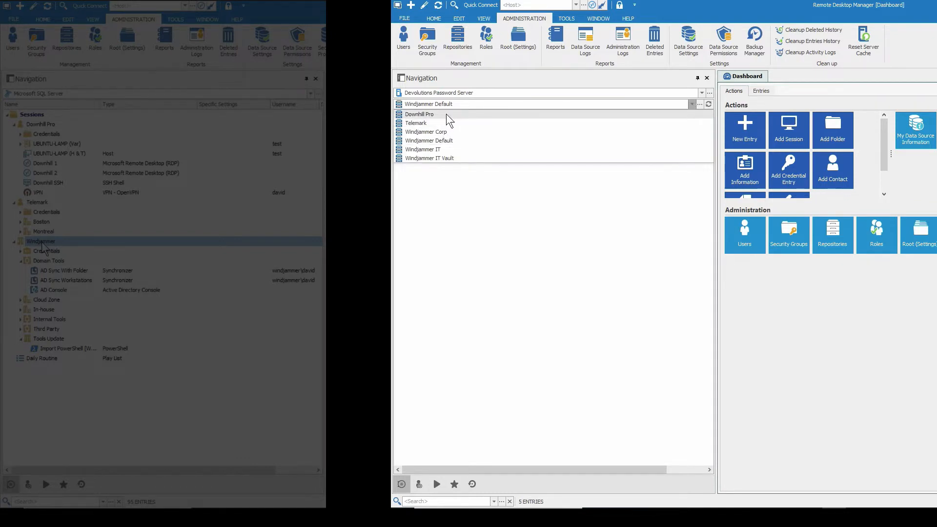
left_click(420, 114)
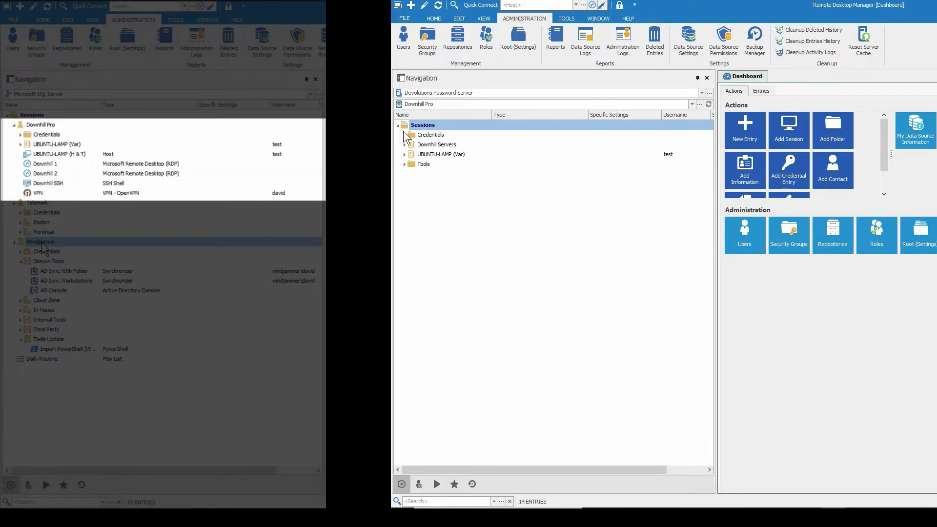
left_click(405, 135)
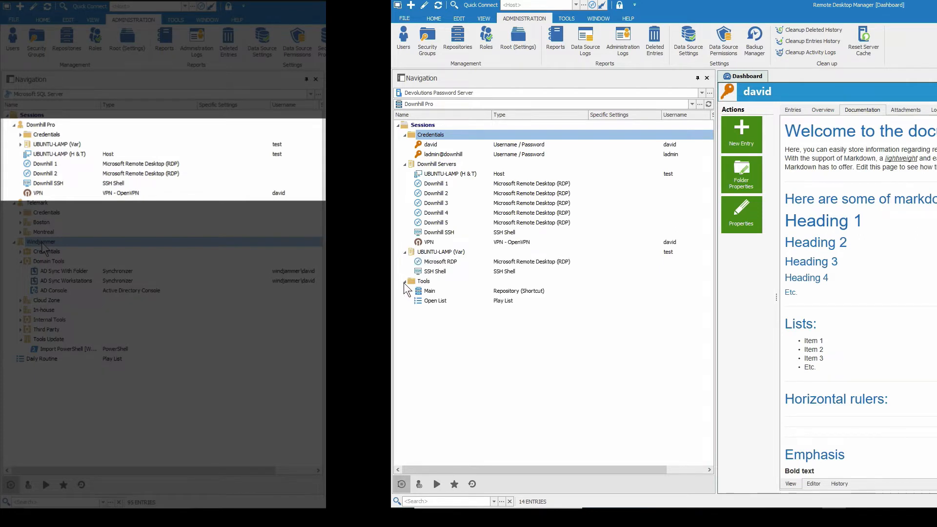
Switch to Windjammer IT, collapse Credentials and expand Domain Tools and In-house
left_click(692, 103)
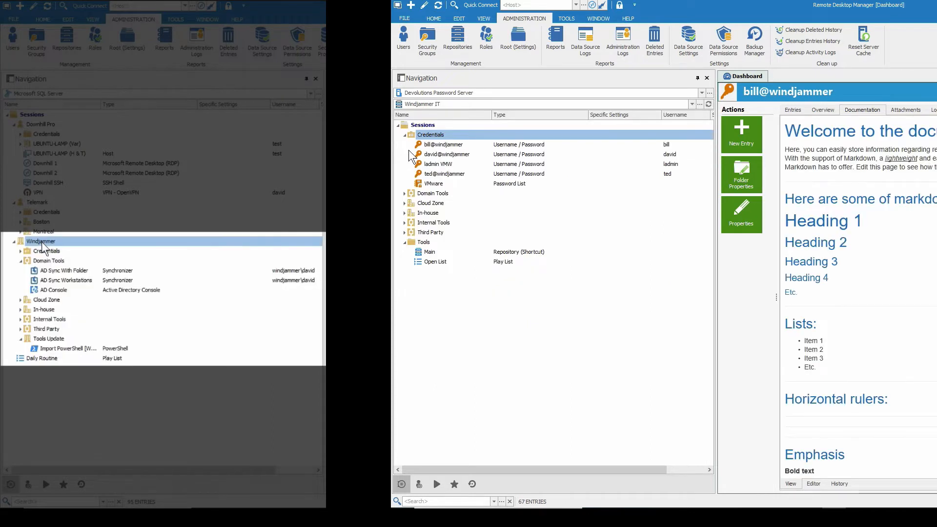
left_click(405, 135)
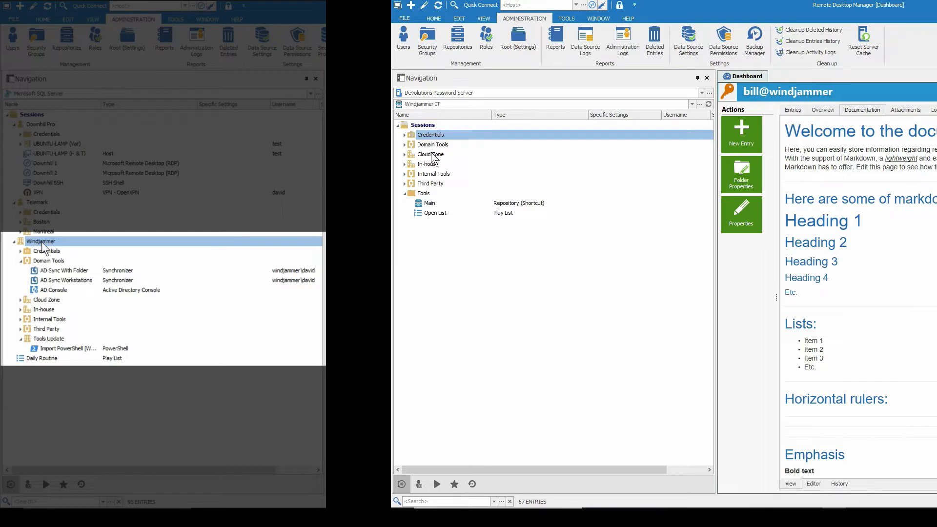
left_click(404, 145)
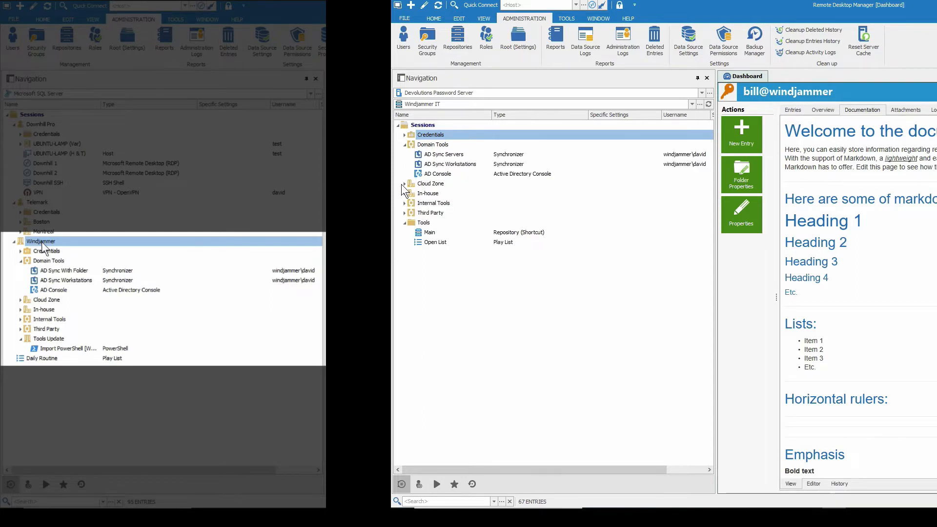
left_click(405, 194)
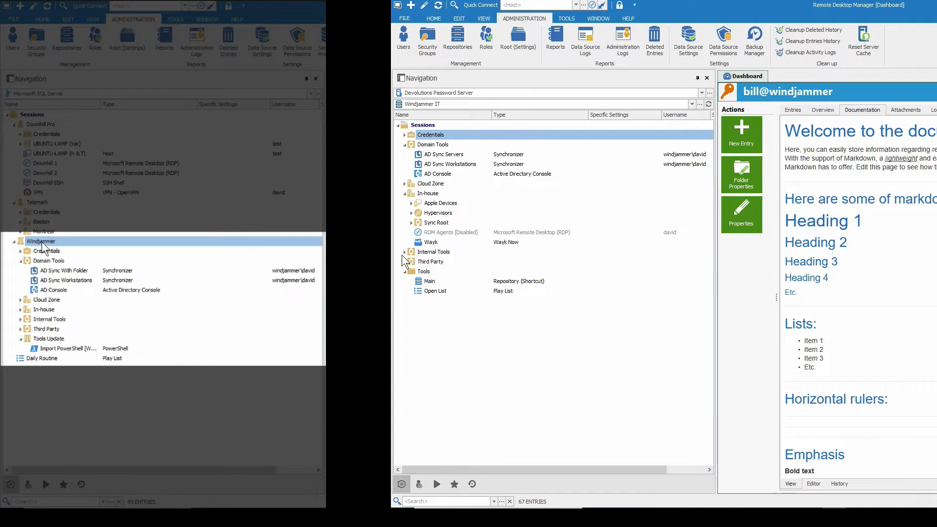
left_click(409, 252)
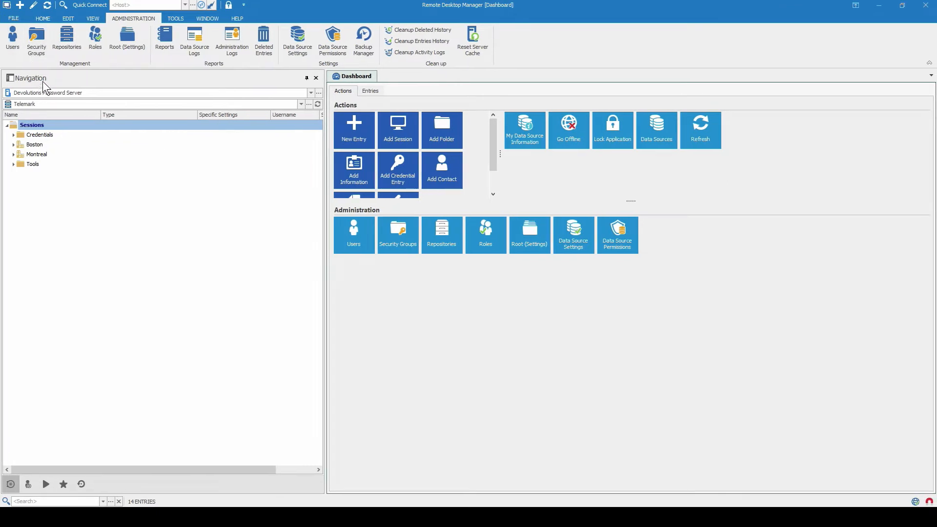
mouse_move(66, 39)
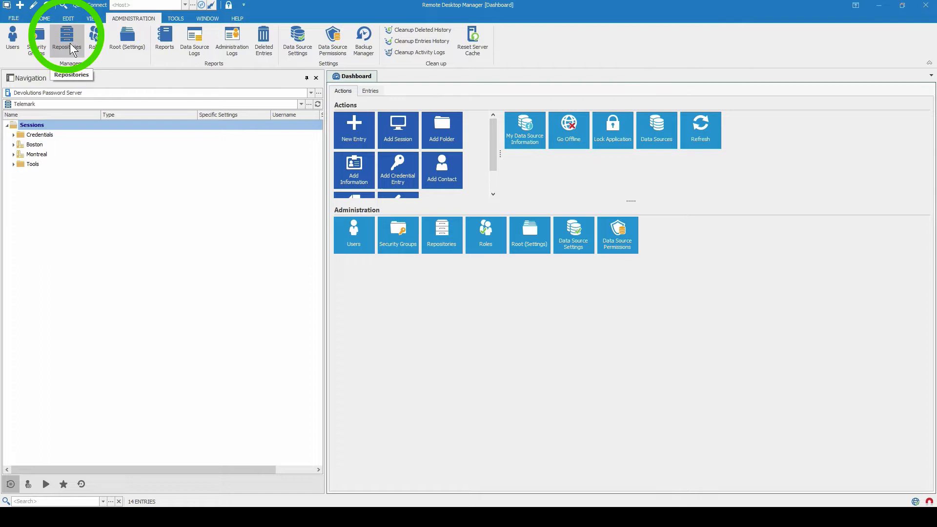
Add a repository named 'New Repository' with description 'For the demo' via repository management
left_click(67, 37)
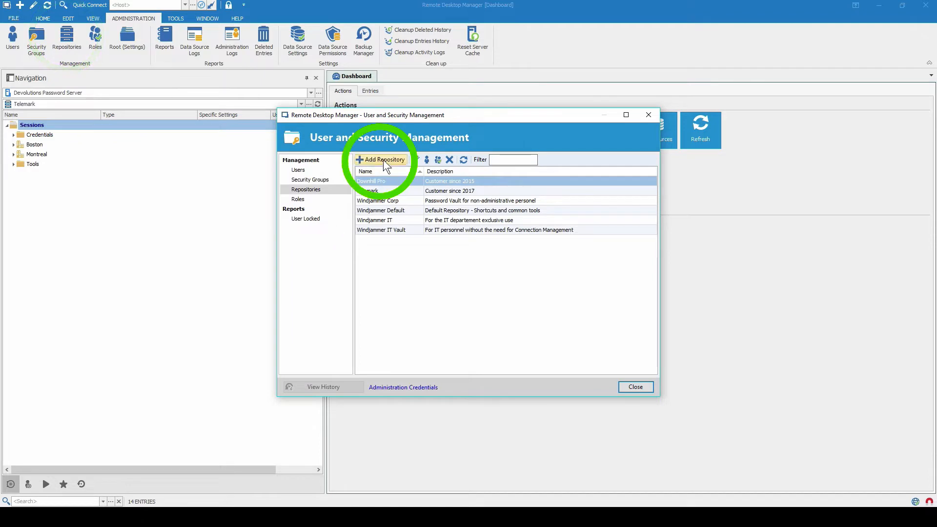
left_click(380, 159)
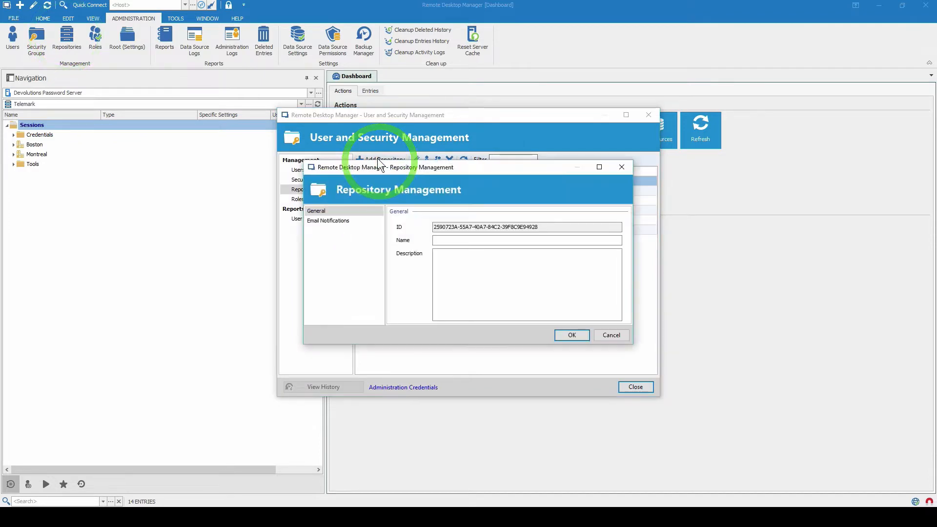
left_click(526, 240)
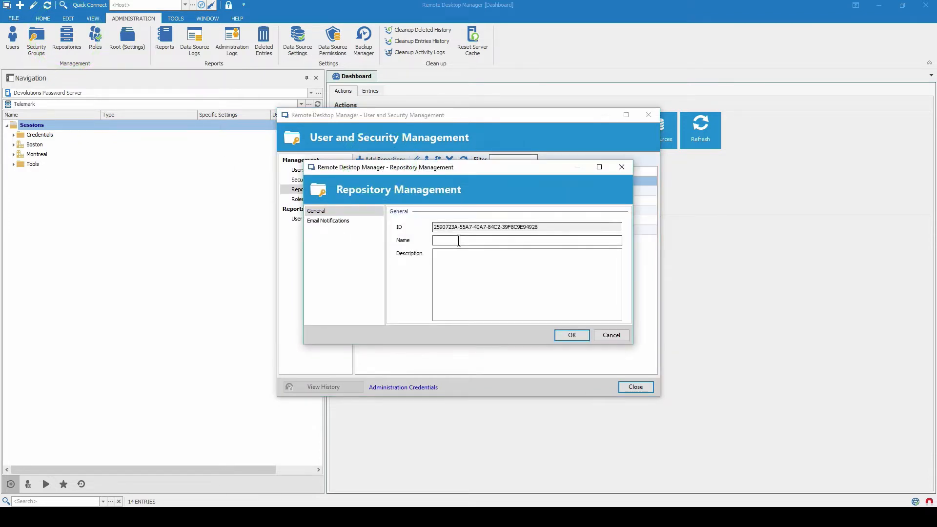
type("New Repository")
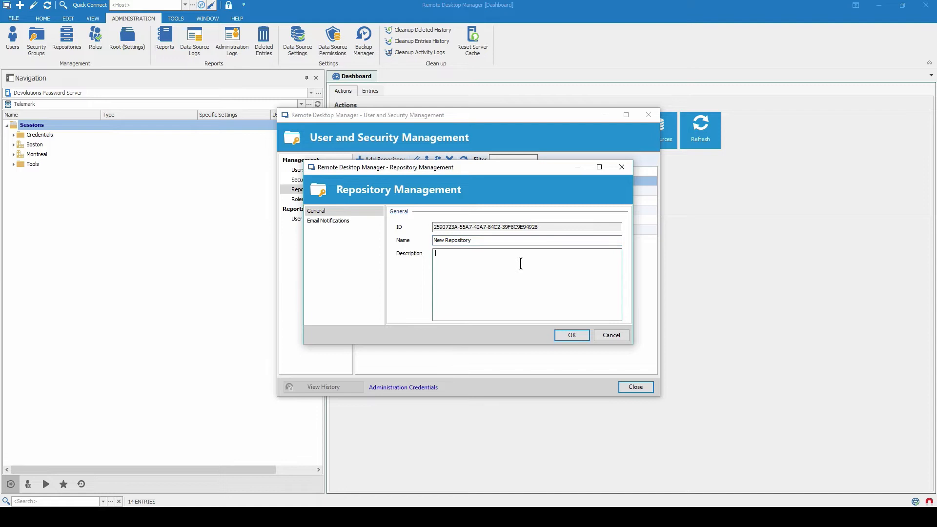
type("Fork the")
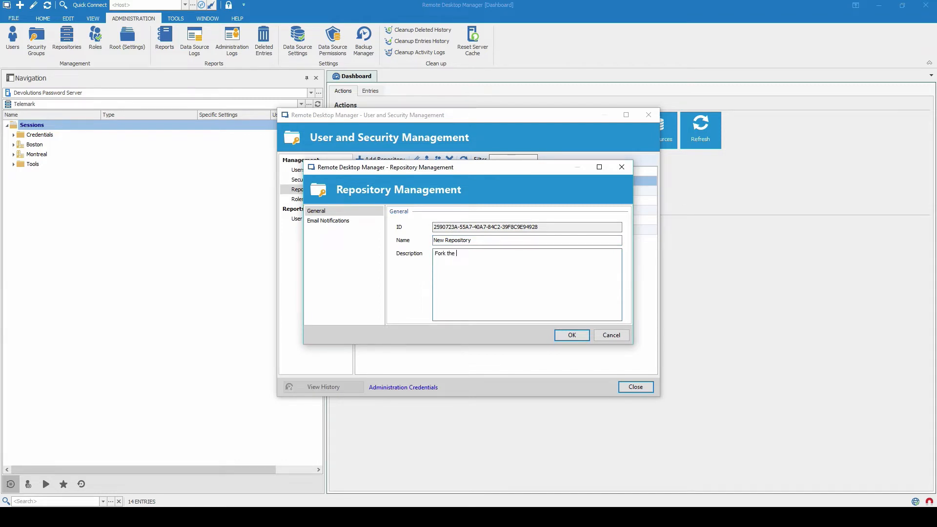
type("For the demo")
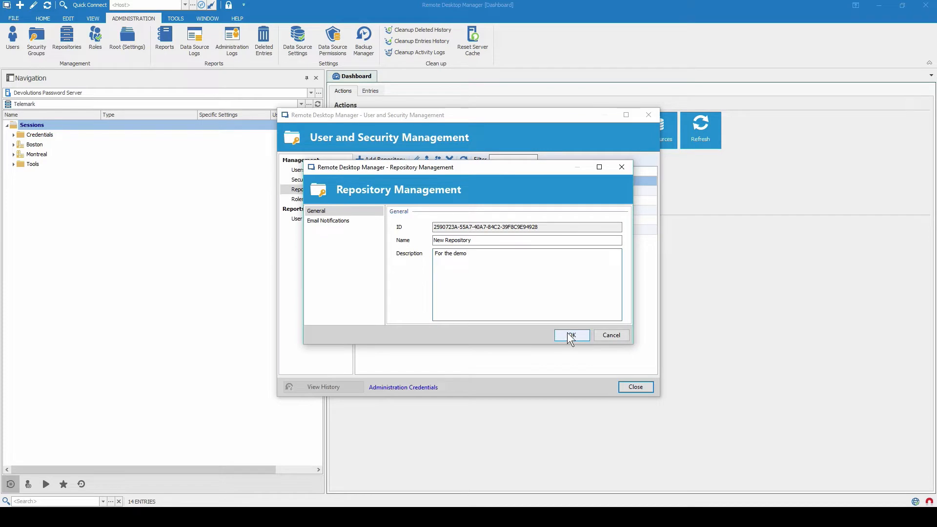
left_click(571, 335)
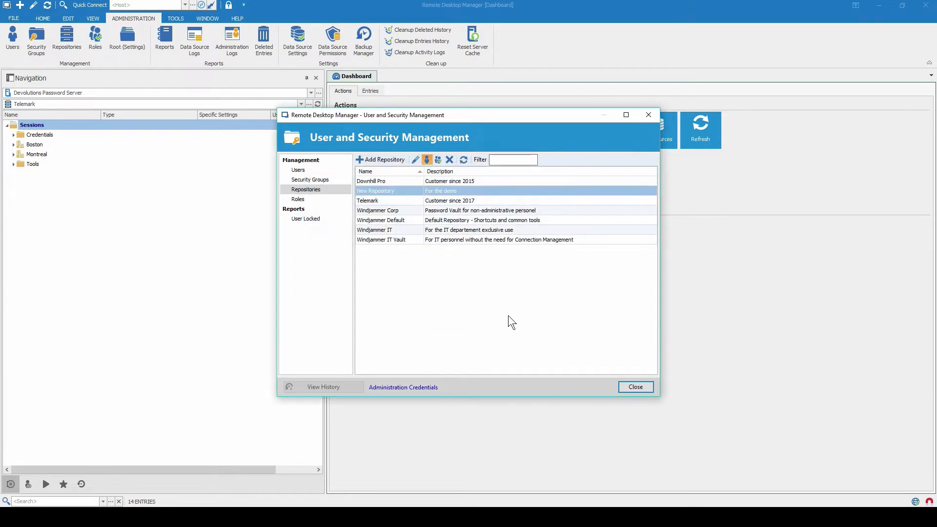
left_click(635, 387)
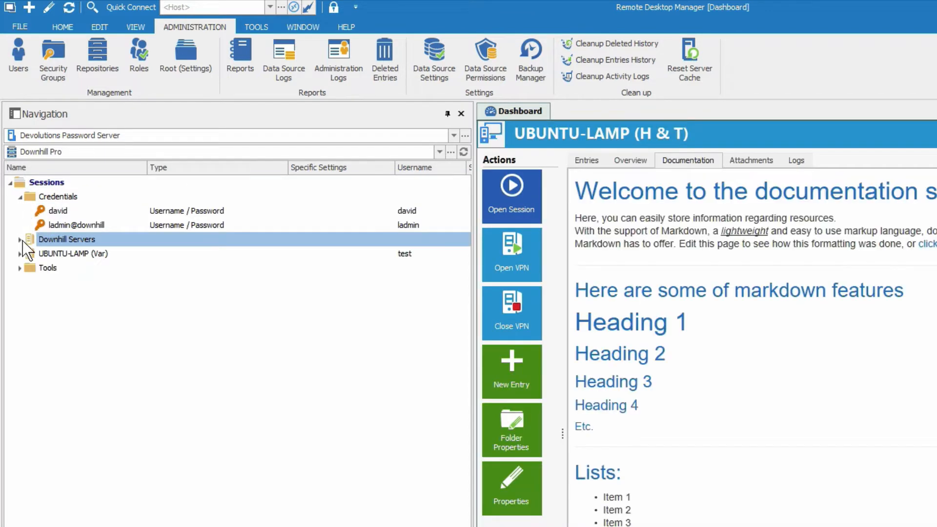
Expand Downhill Servers and UBUNTU-LAMP (Var), then Telemark's Boston and Montreal folders
left_click(19, 241)
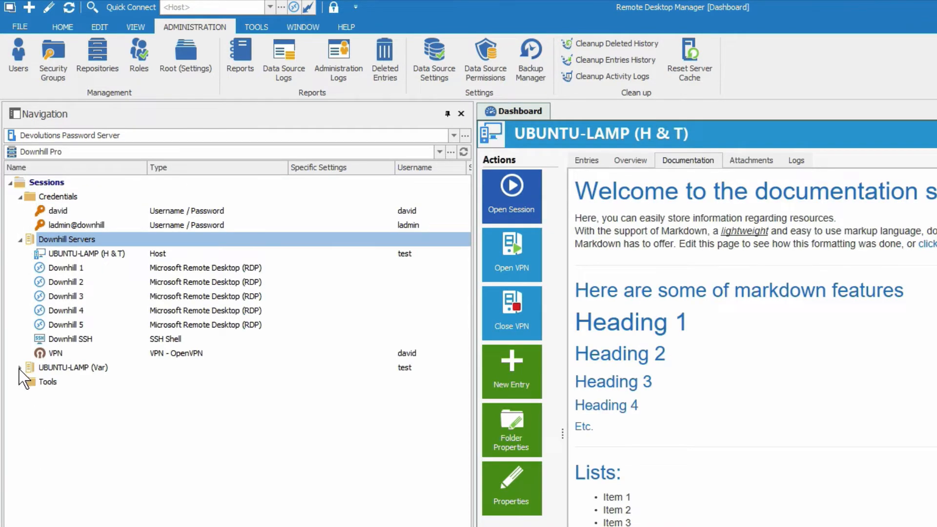
left_click(19, 368)
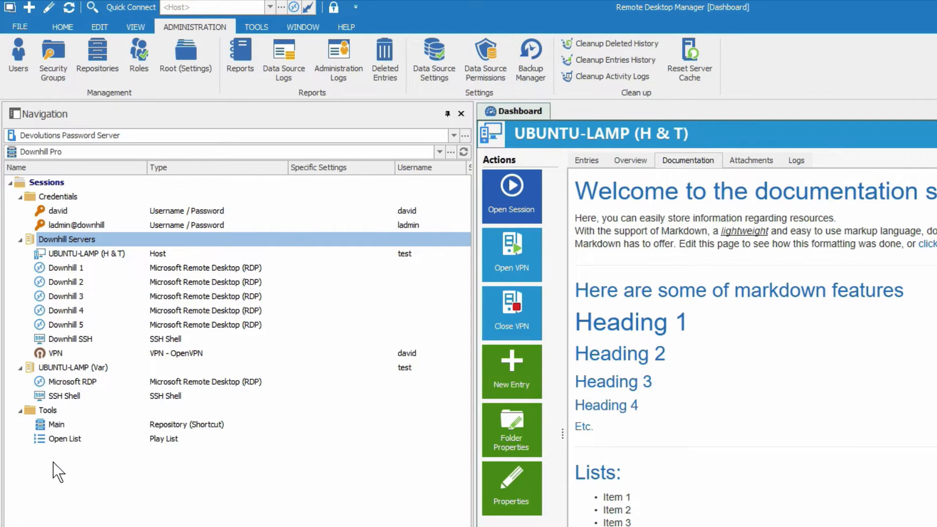
mouse_move(429, 166)
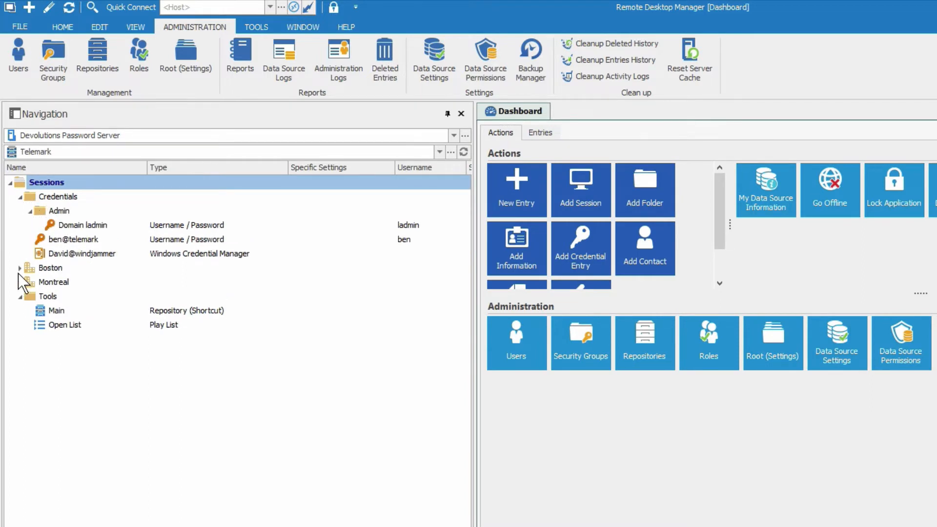
left_click(20, 268)
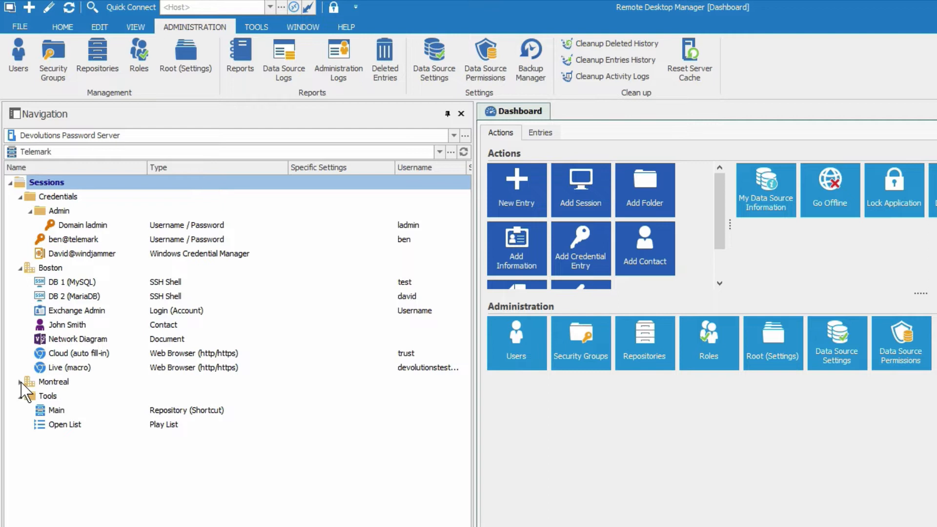
left_click(23, 382)
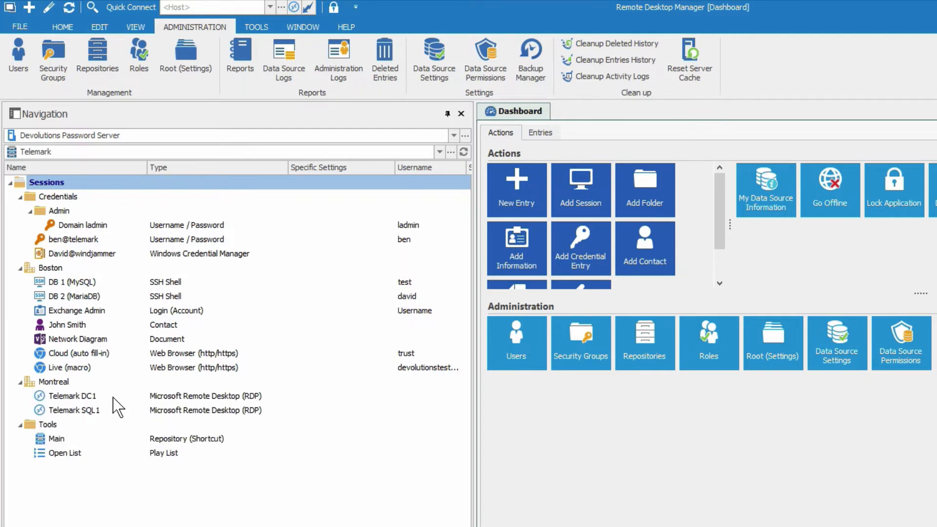
mouse_move(48, 479)
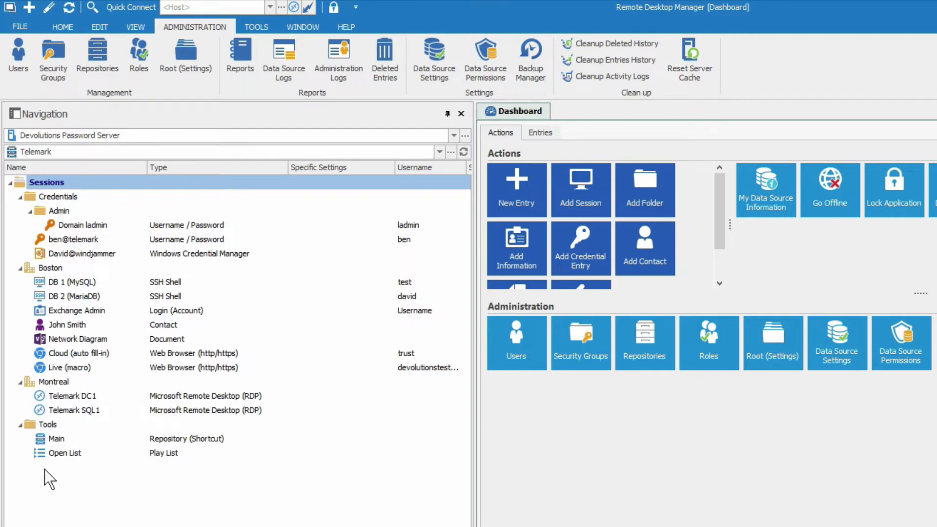
Switch to the Windjammer IT repository from the repository list
left_click(440, 152)
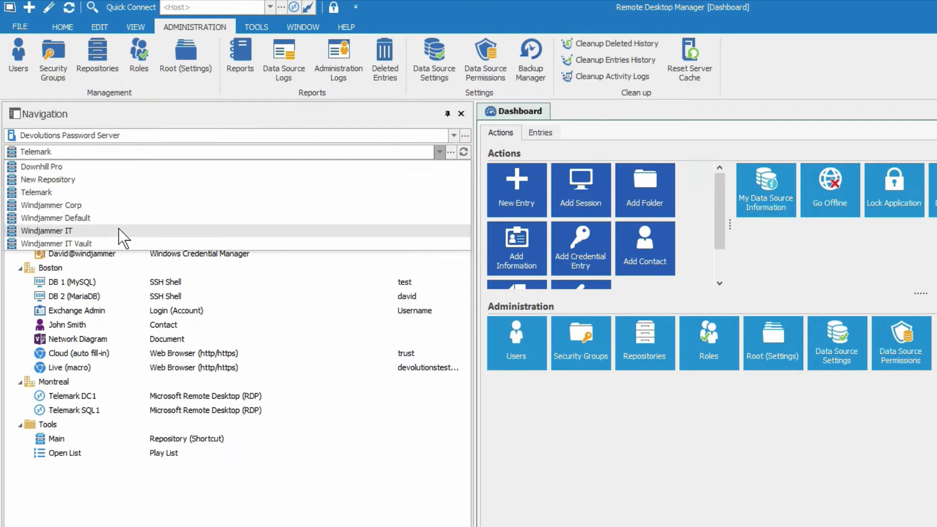
left_click(47, 230)
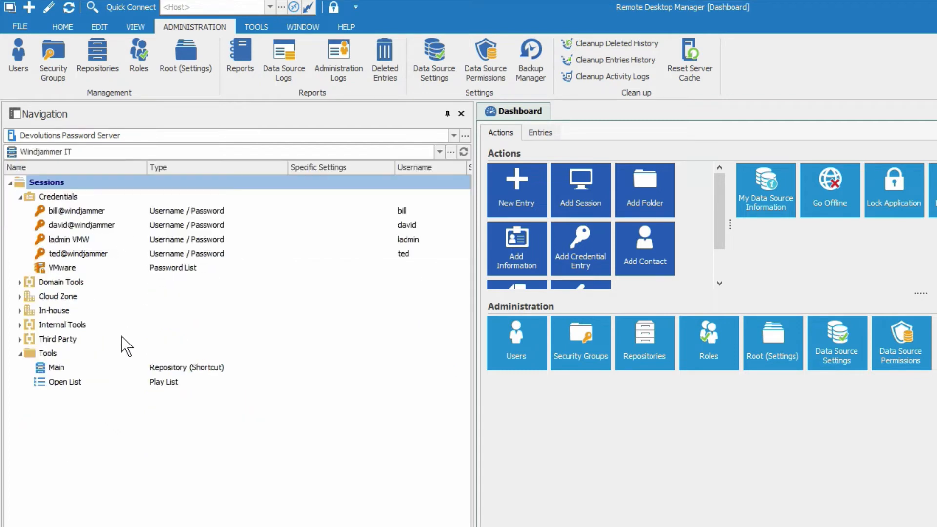
mouse_move(90, 234)
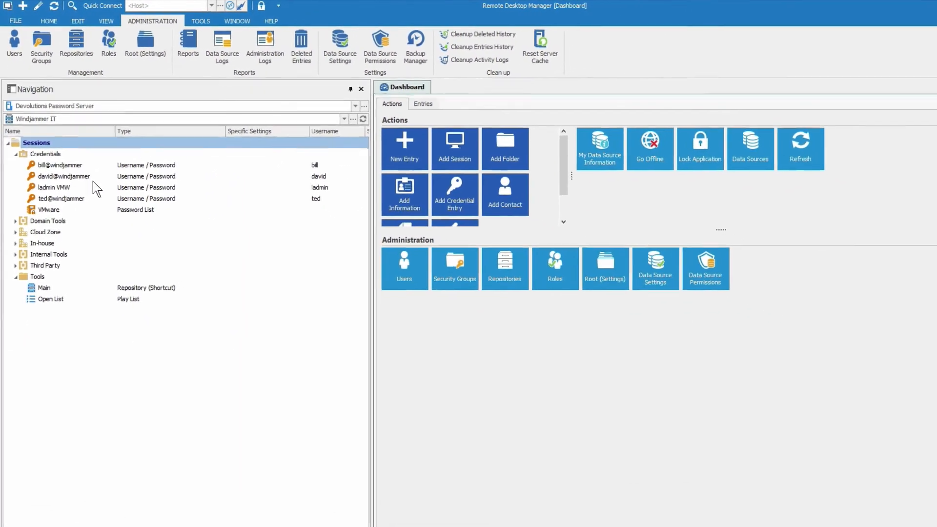
Expand Domain Tools, Cloud Zone, In-house and Third Party, then switch back to Downhill Pro
left_click(15, 221)
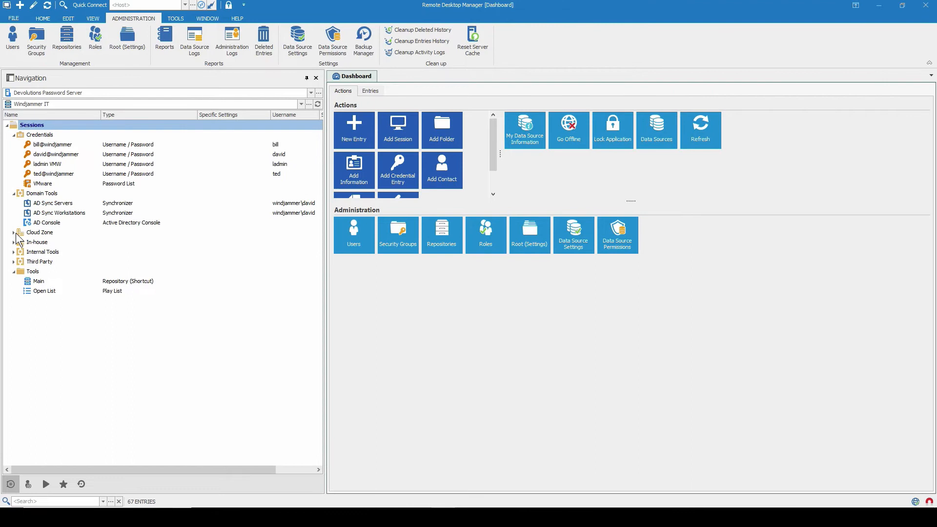
left_click(14, 233)
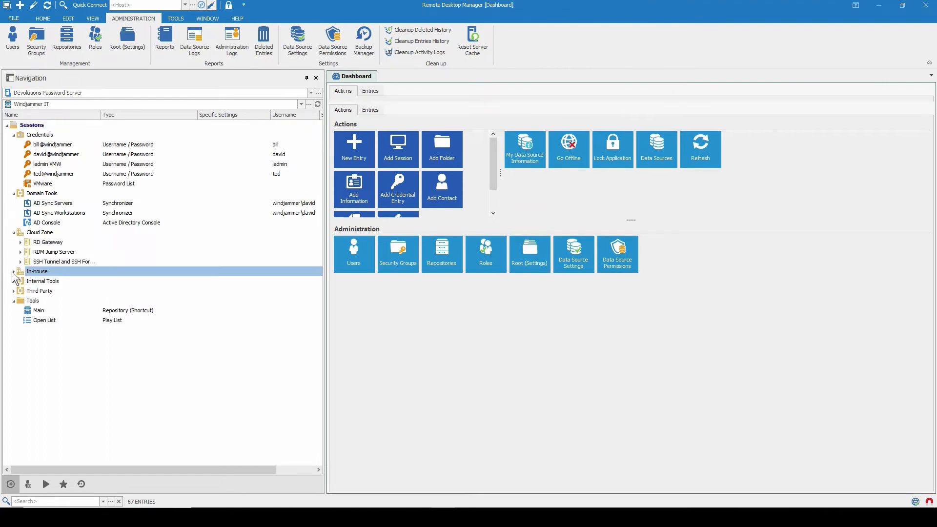
left_click(15, 272)
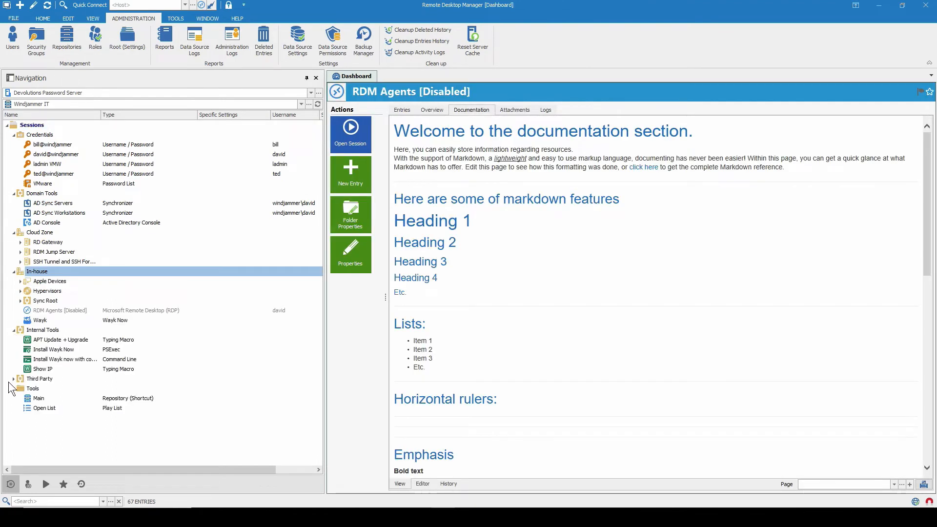
left_click(12, 379)
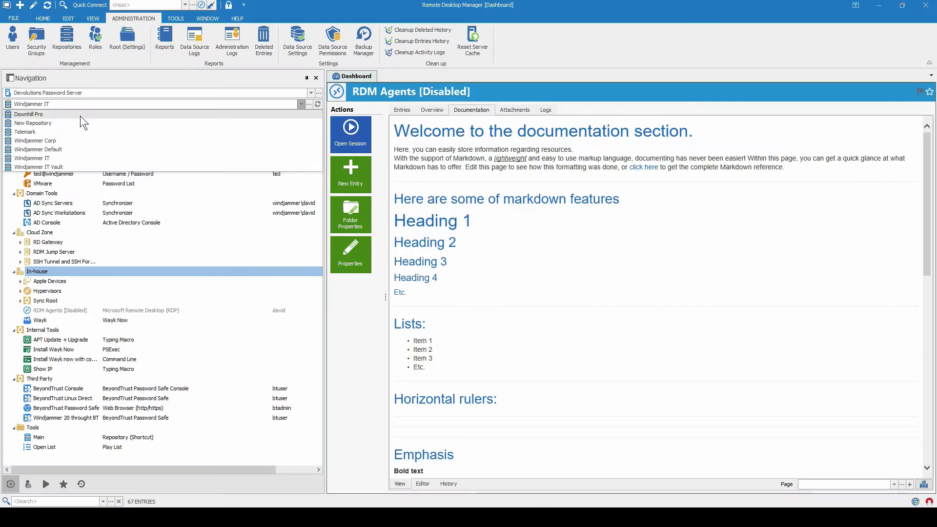
left_click(66, 39)
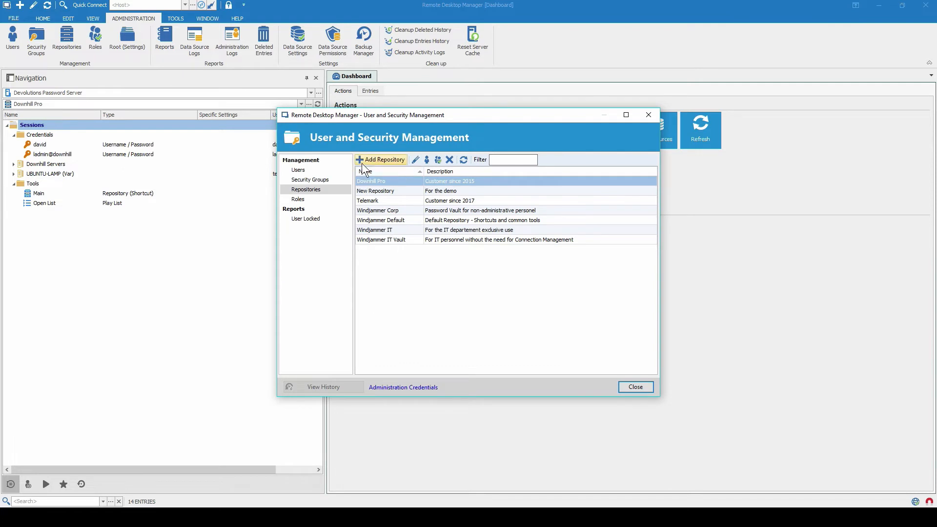
mouse_move(439, 159)
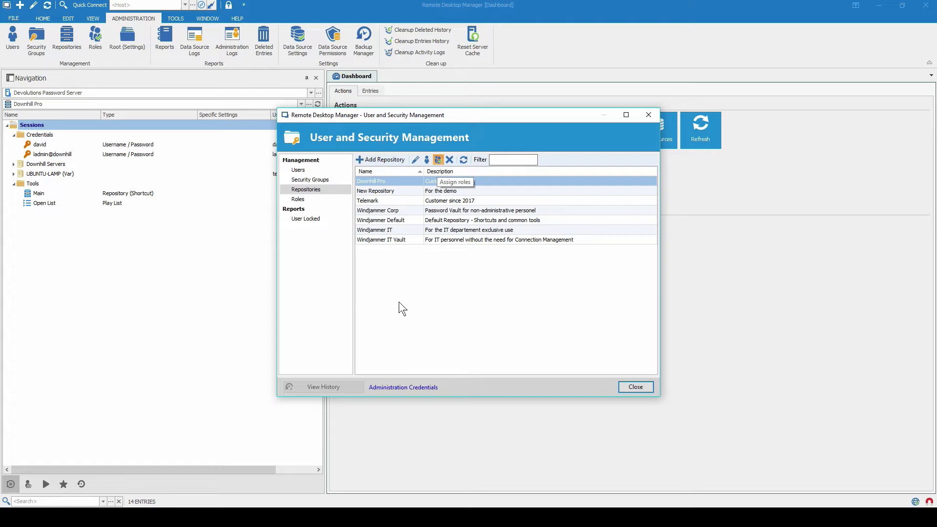
Review Downhill Pro's member assignments, with RDM Admins as administrator member
left_click(438, 159)
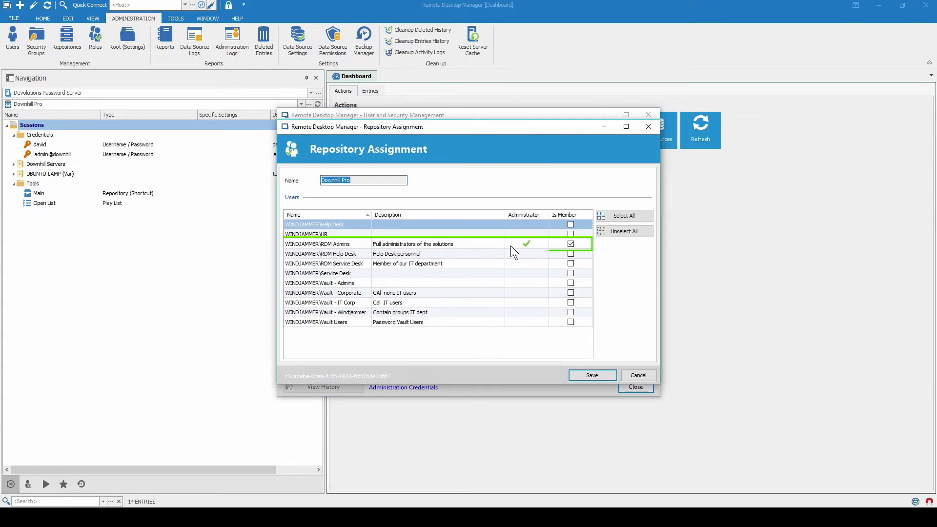
mouse_move(473, 248)
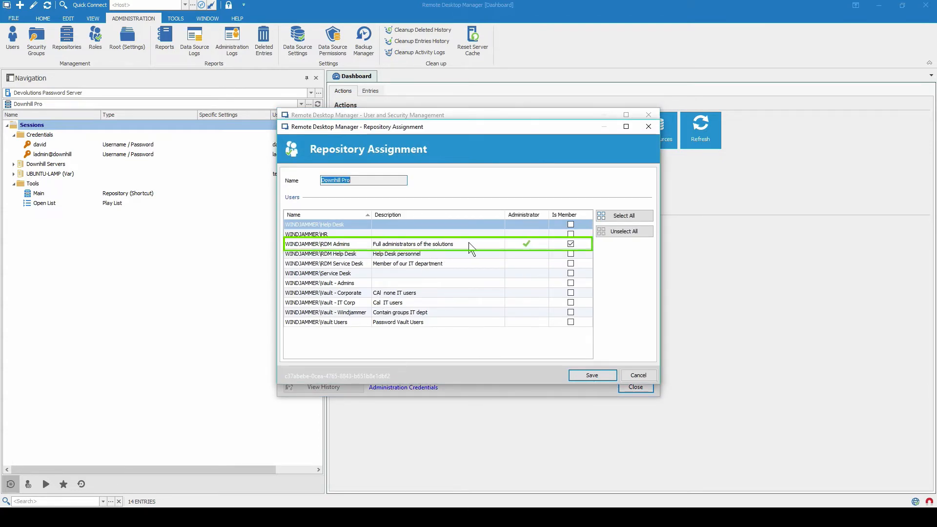
mouse_move(583, 245)
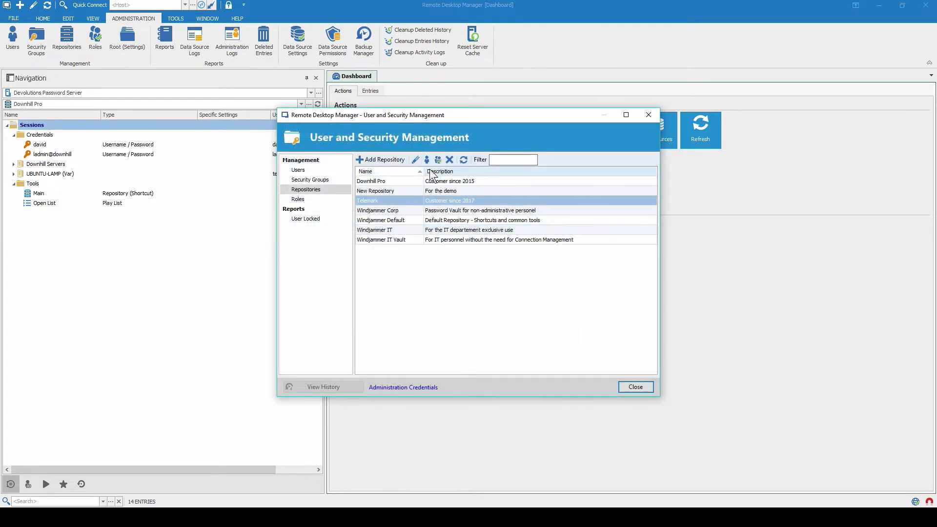
Make RDM Help Desk and RDM Service Desk Telemark members alongside RDM Admins and save
left_click(438, 159)
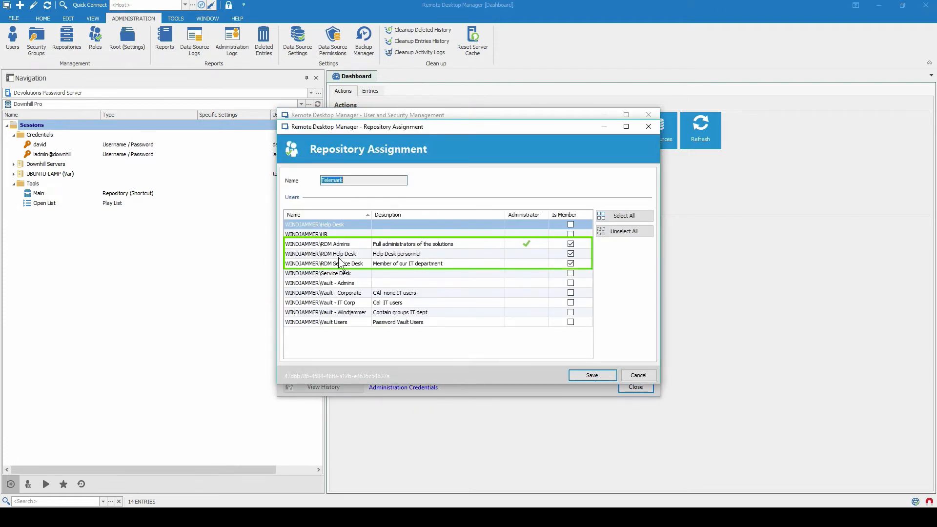
left_click(571, 263)
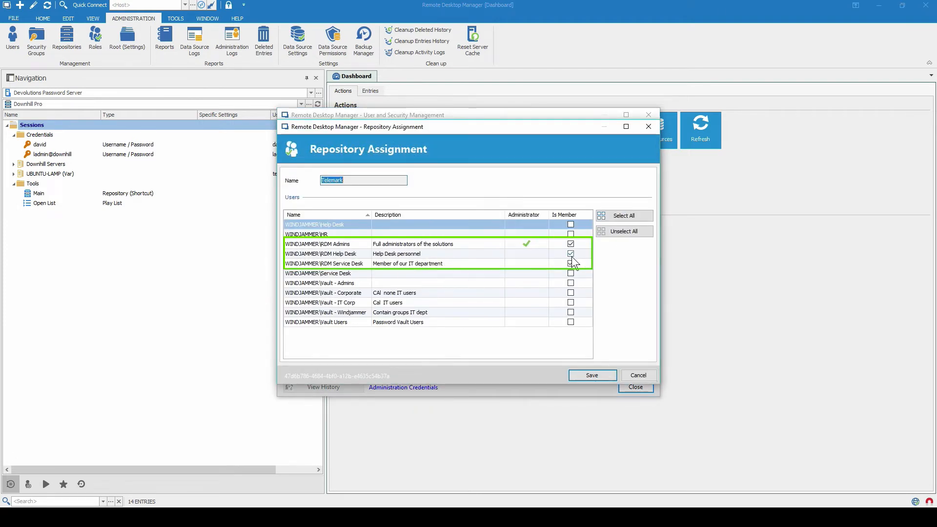
left_click(570, 263)
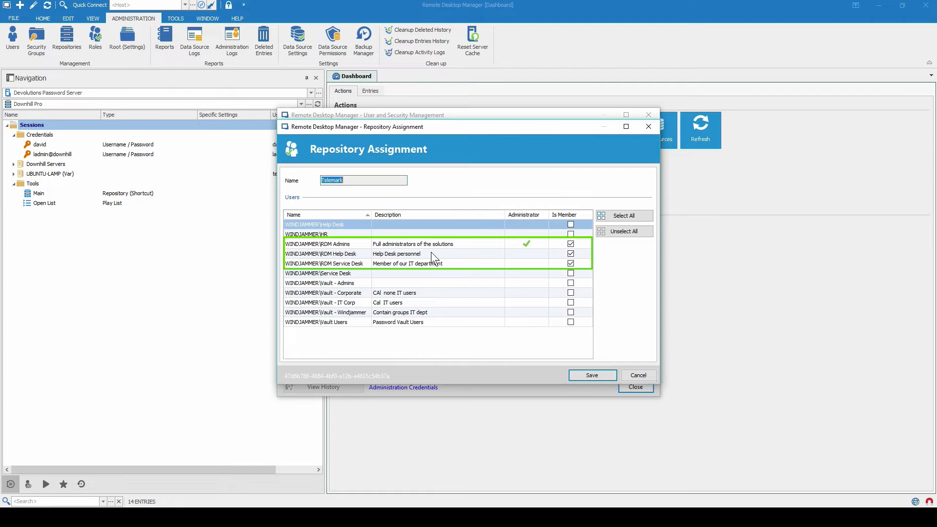
mouse_move(501, 258)
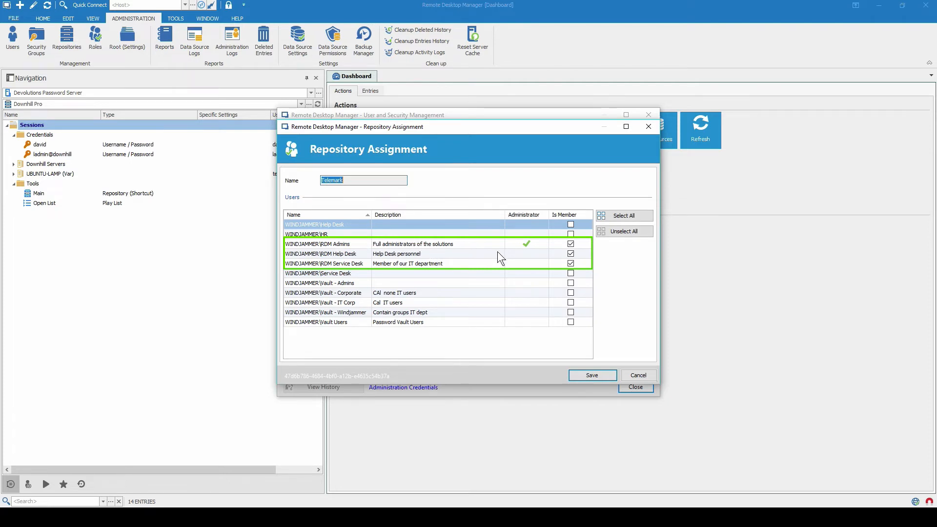
mouse_move(527, 320)
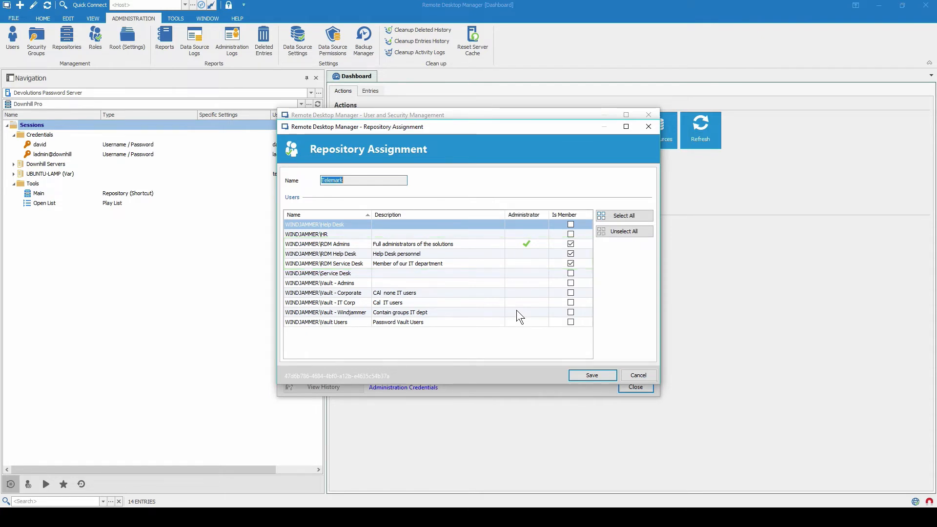
left_click(634, 388)
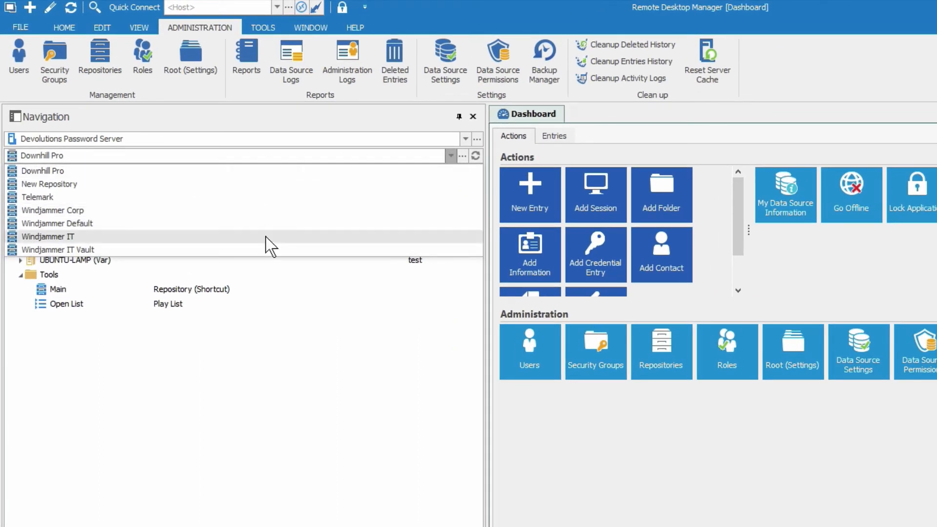
Switch from Windjammer Default to the Windjammer Corp repository via the repository list
left_click(42, 155)
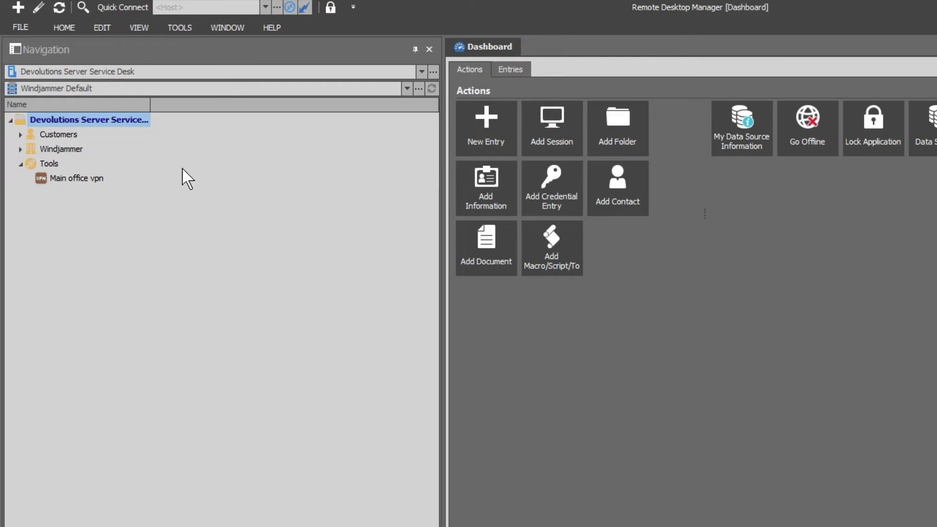
mouse_move(198, 182)
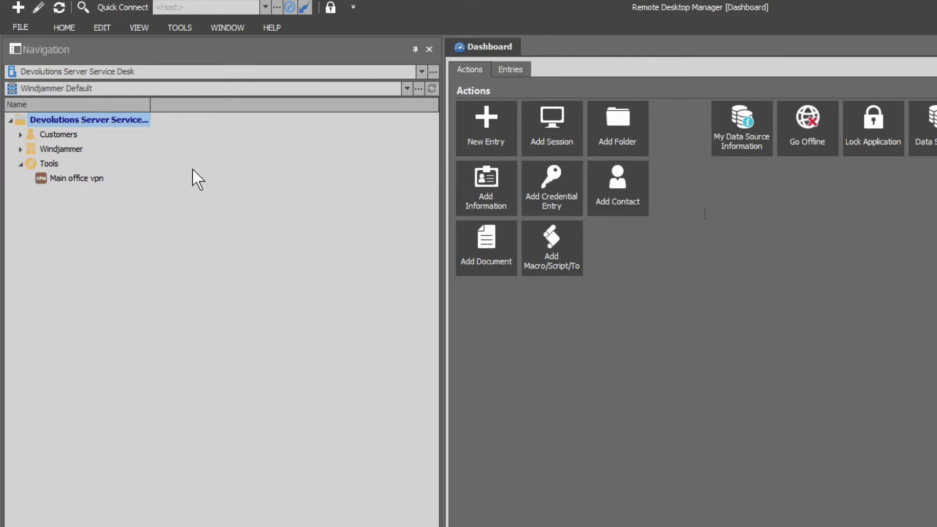
mouse_move(321, 98)
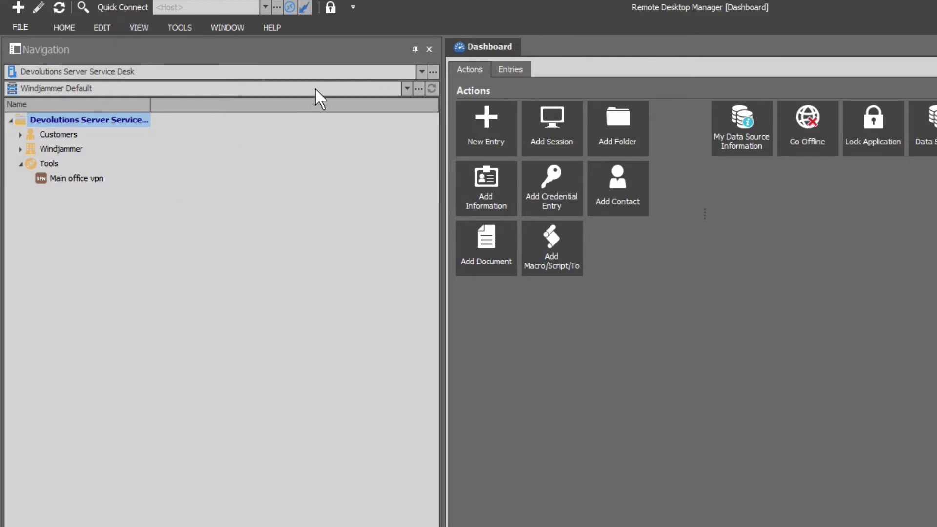
left_click(407, 89)
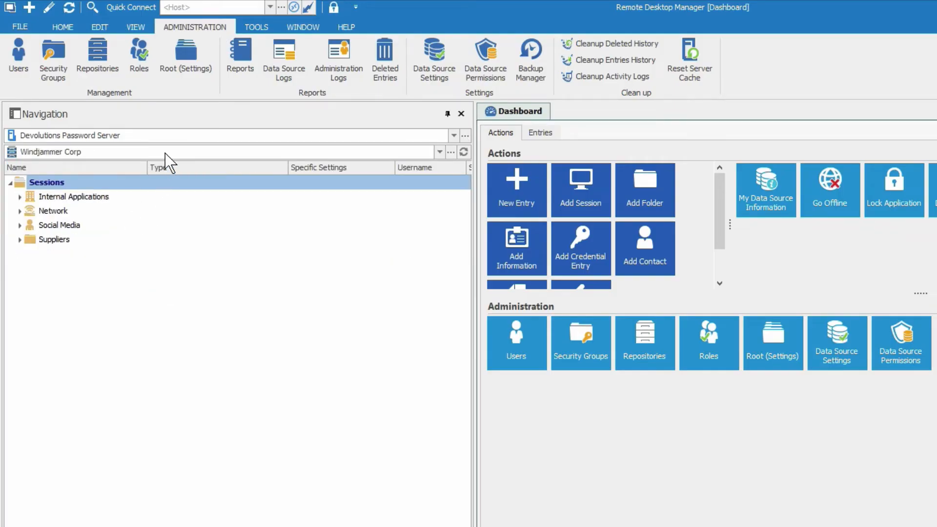
left_click(439, 151)
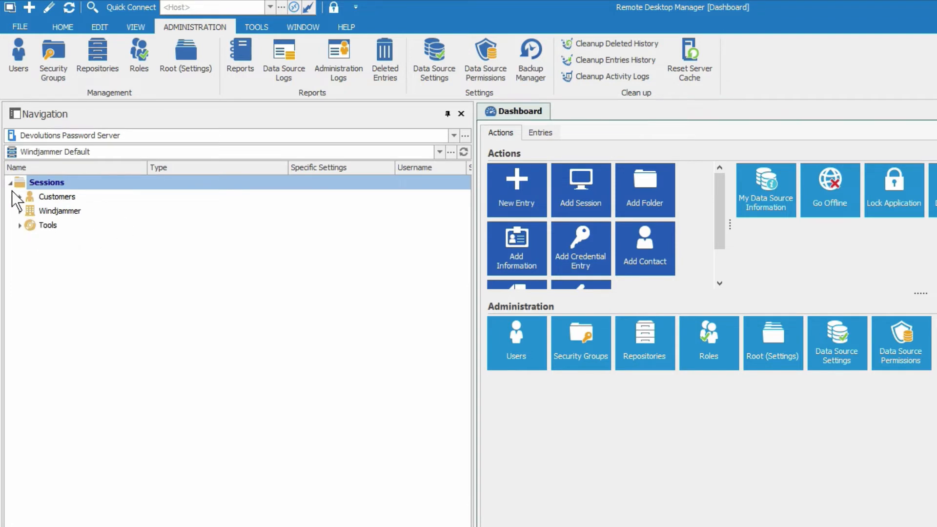
left_click(9, 196)
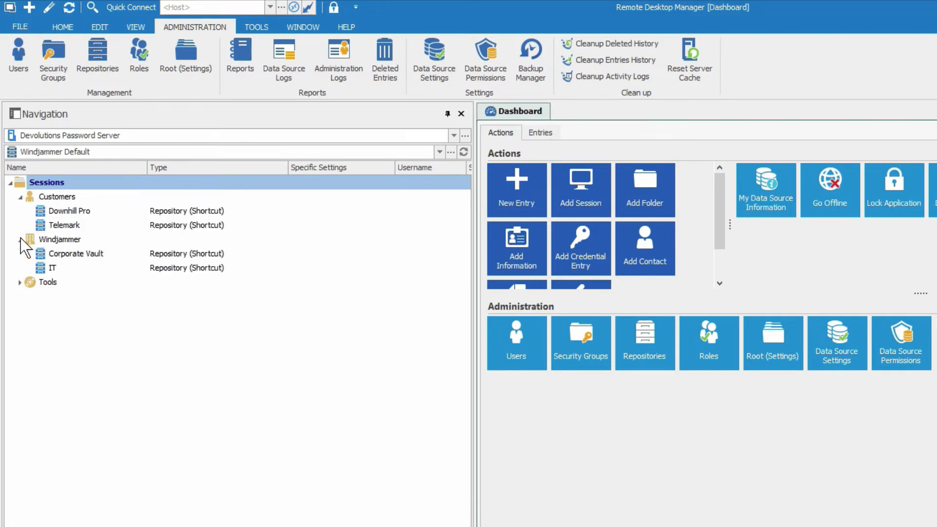
left_click(20, 281)
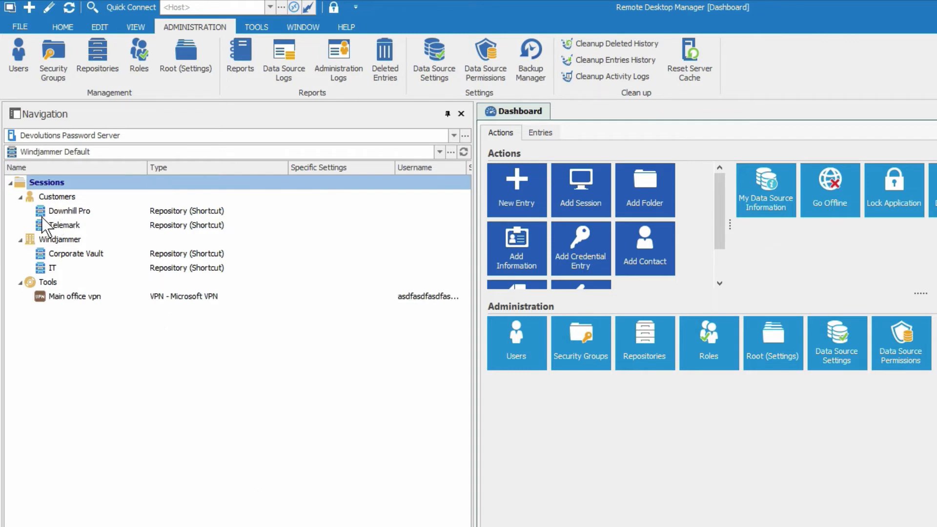
left_click(70, 211)
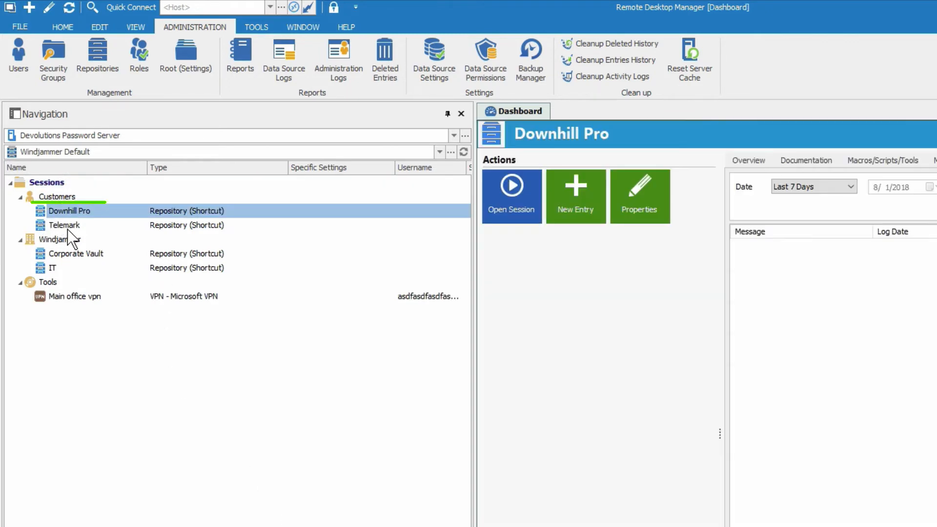
left_click(69, 210)
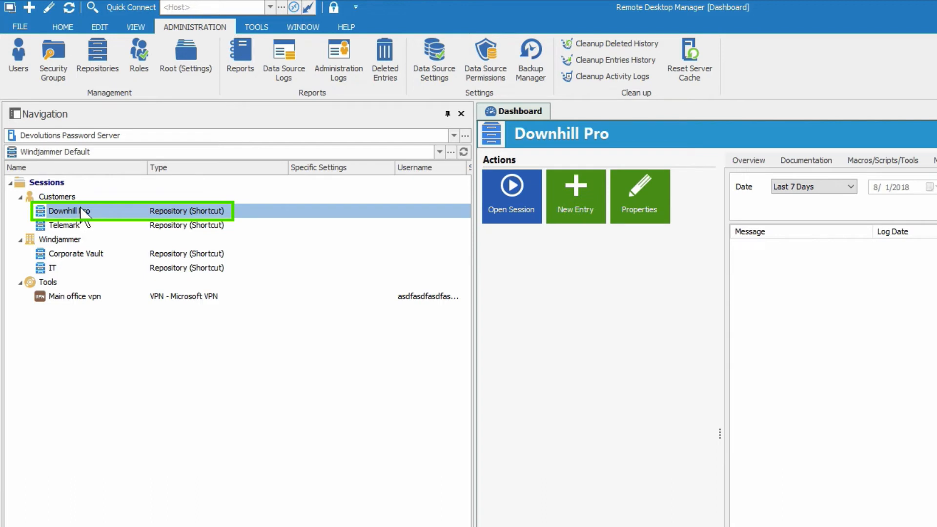
mouse_move(71, 229)
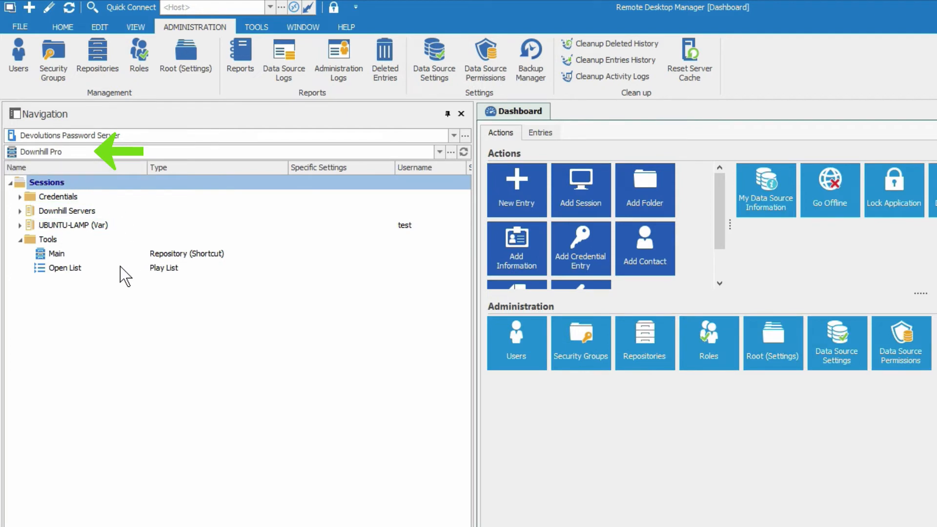
mouse_move(73, 262)
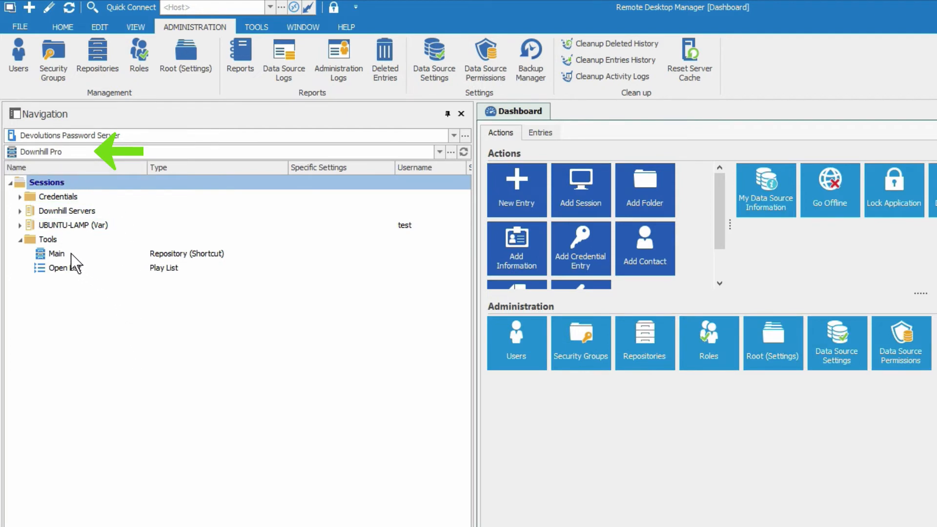
left_click(57, 253)
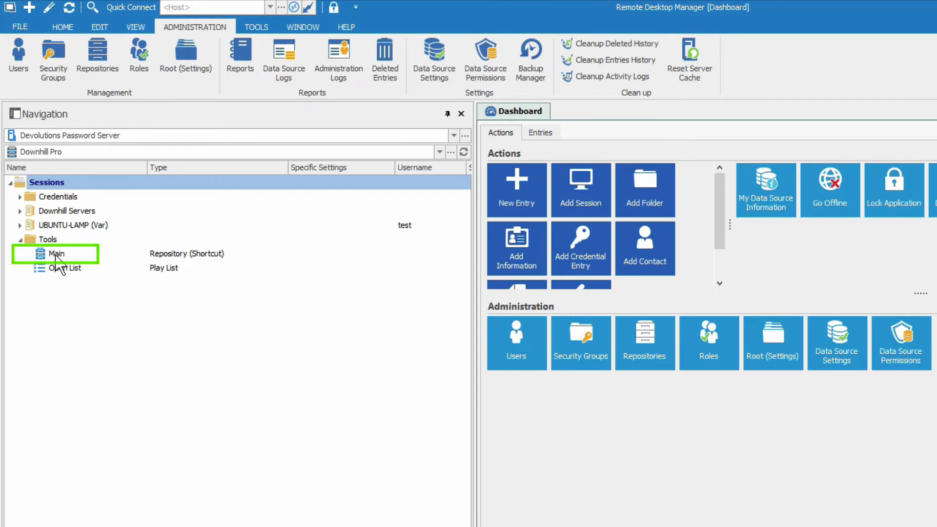
left_click(452, 151)
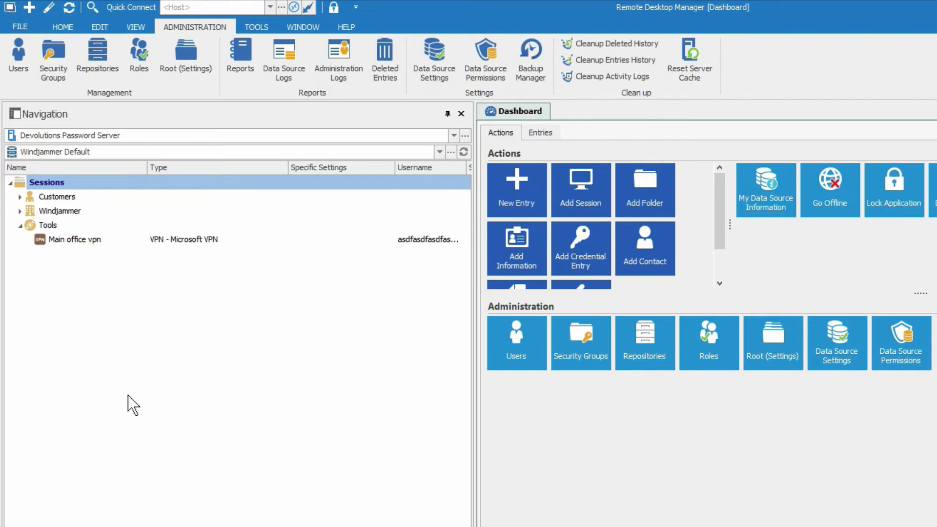
mouse_move(190, 189)
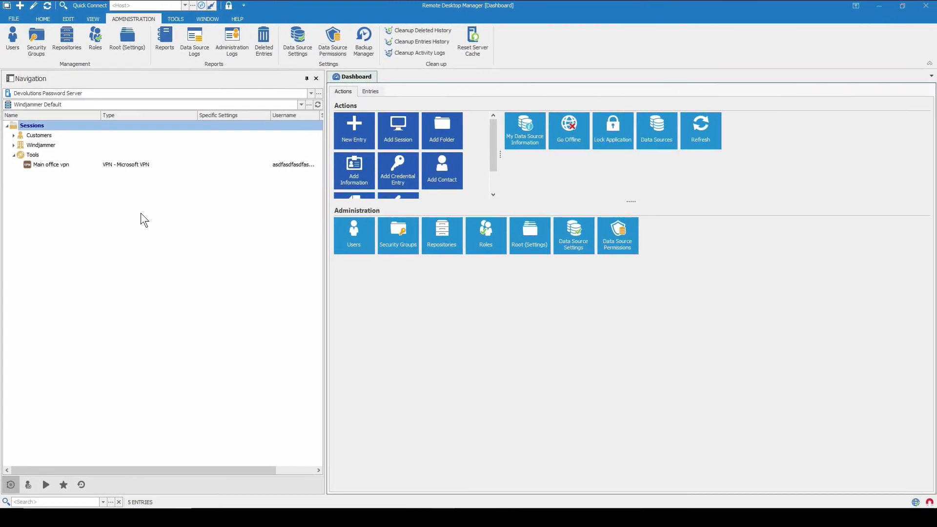
mouse_move(135, 202)
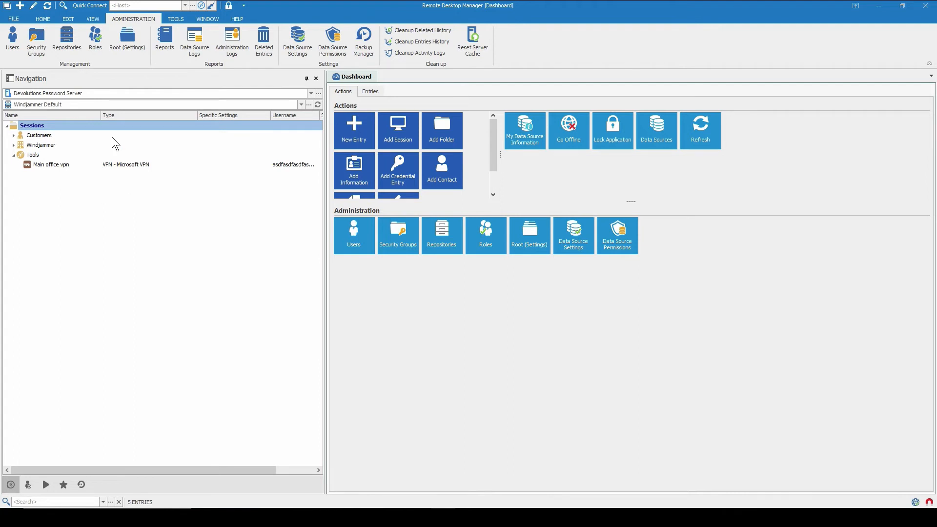
mouse_move(251, 369)
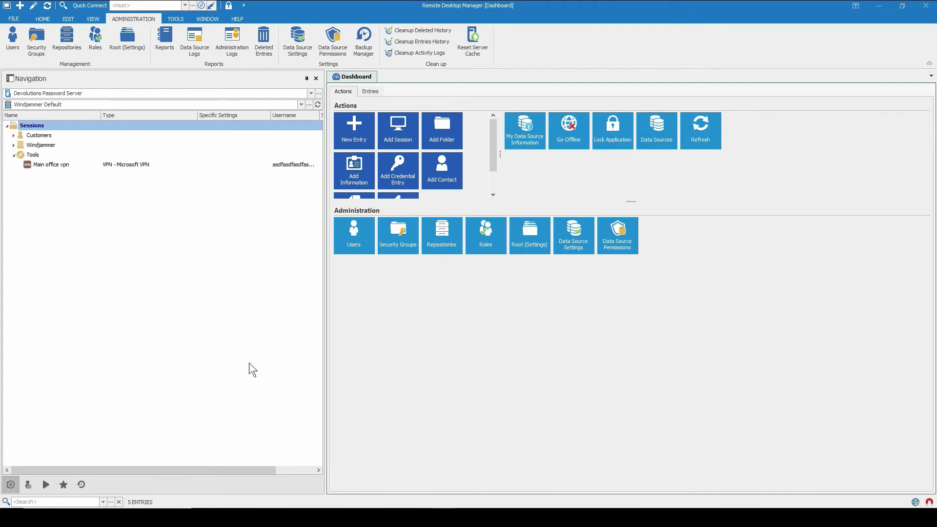
mouse_move(353, 129)
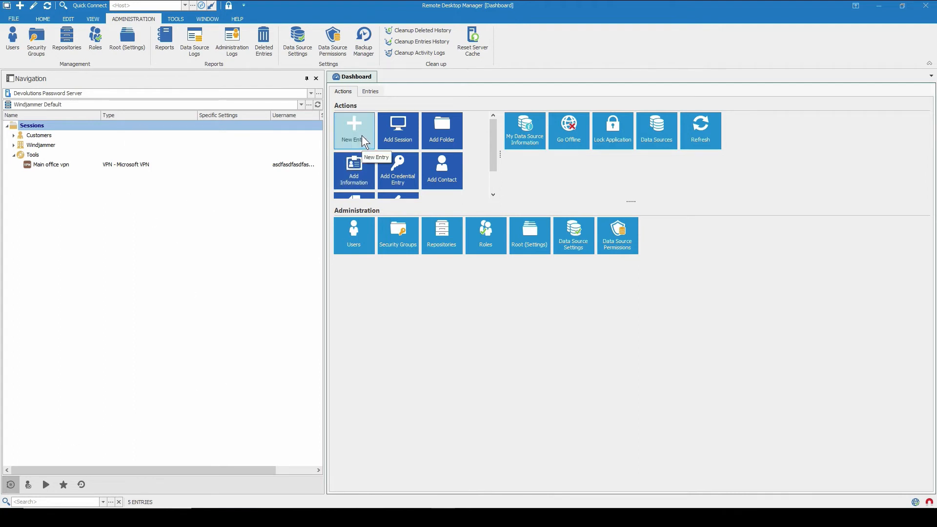
mouse_move(355, 142)
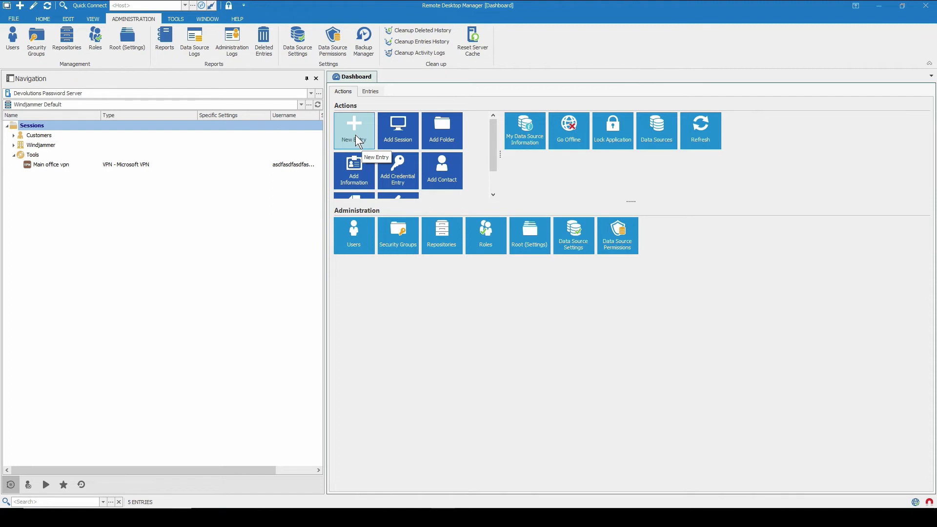
Create a new entry of type Repository (Shortcut) from the Session > Other types
left_click(353, 129)
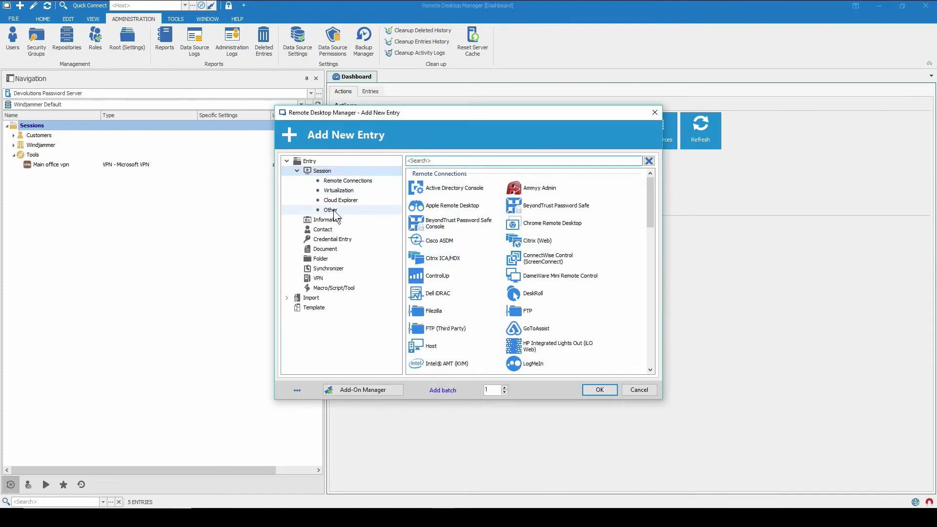
left_click(330, 210)
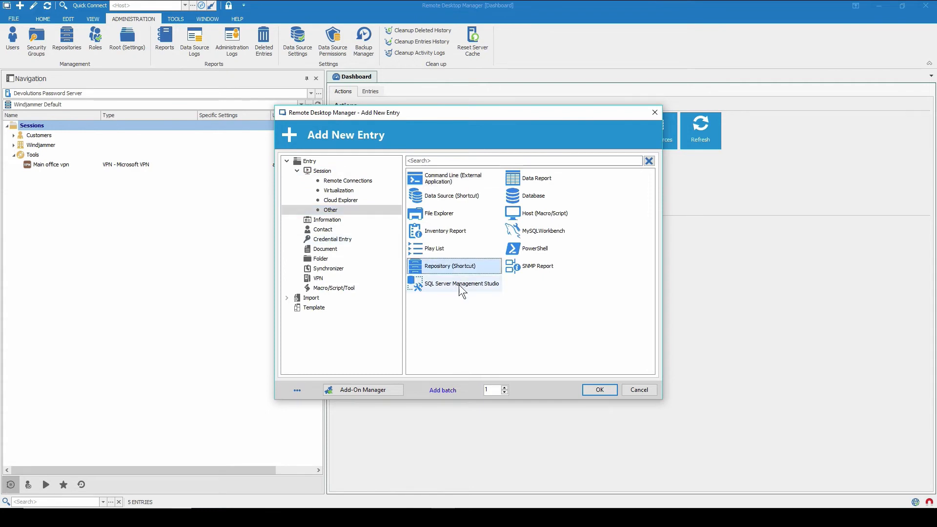
left_click(525, 160)
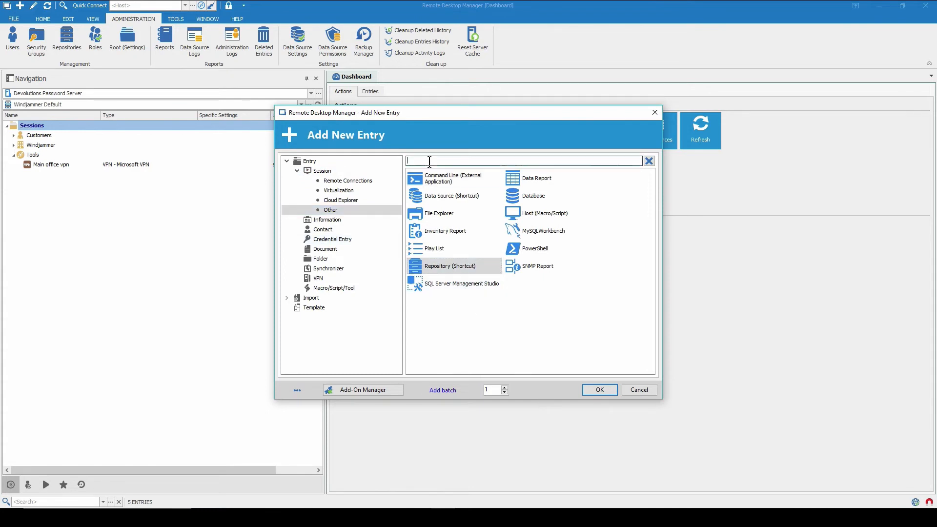
left_click(638, 390)
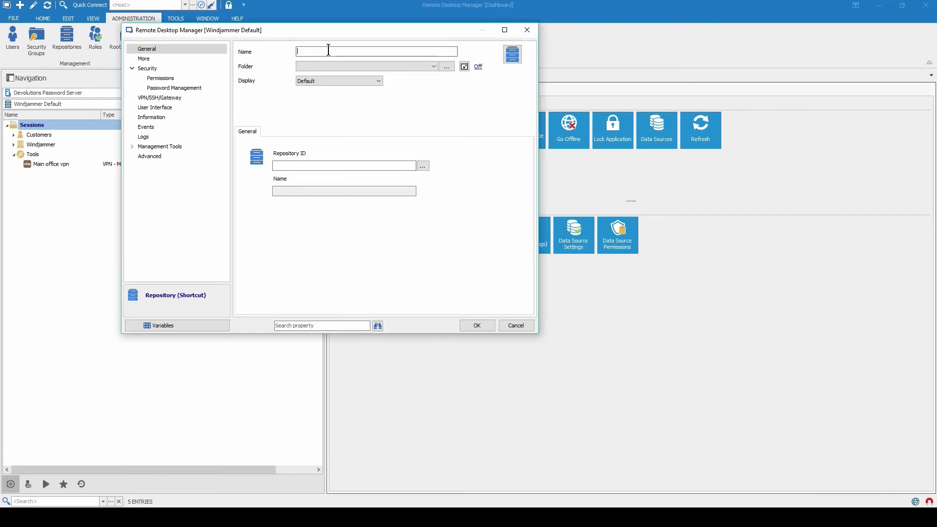
Name the shortcut 'New Repository', file it under Customers, link it to New Repository and save
type("New Repository")
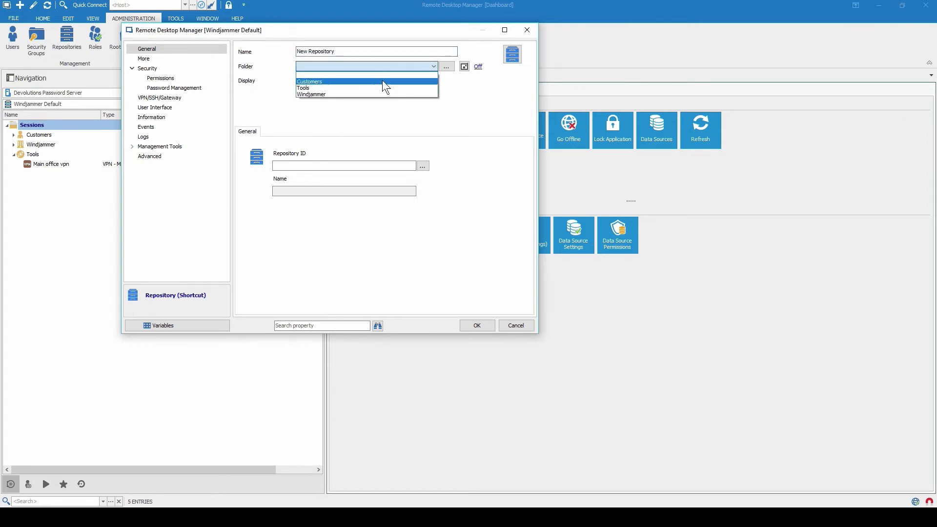
left_click(309, 81)
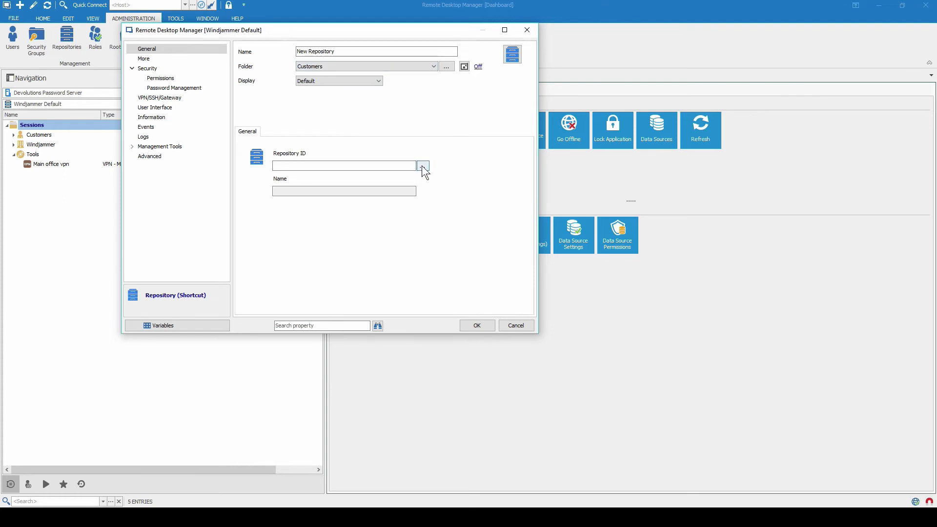
left_click(422, 166)
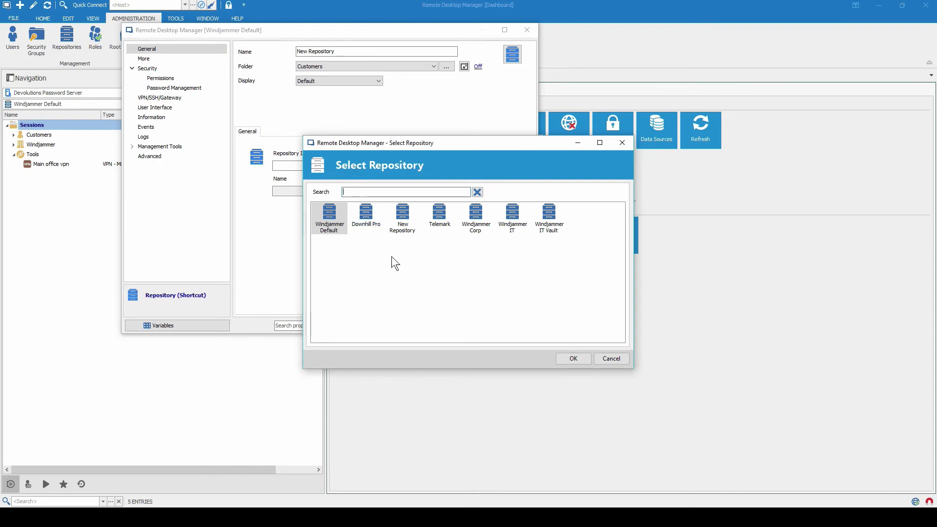
left_click(402, 217)
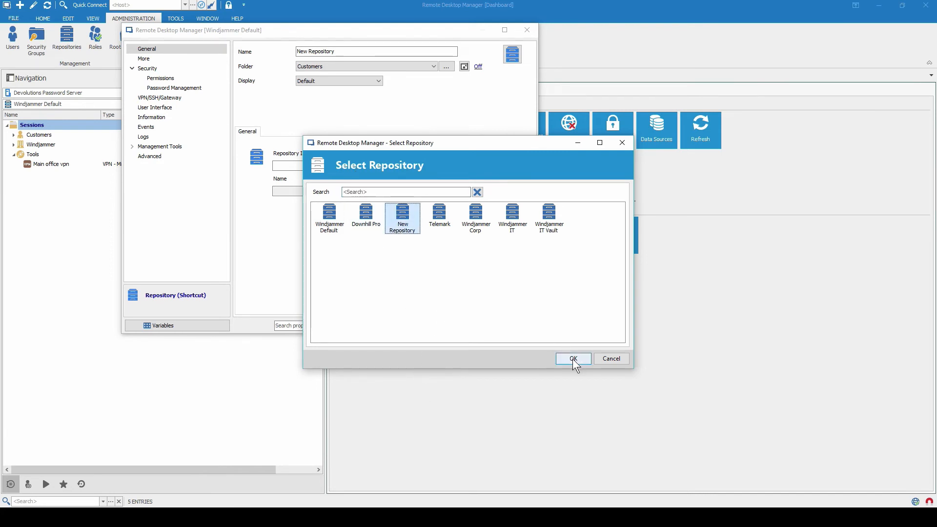
left_click(572, 358)
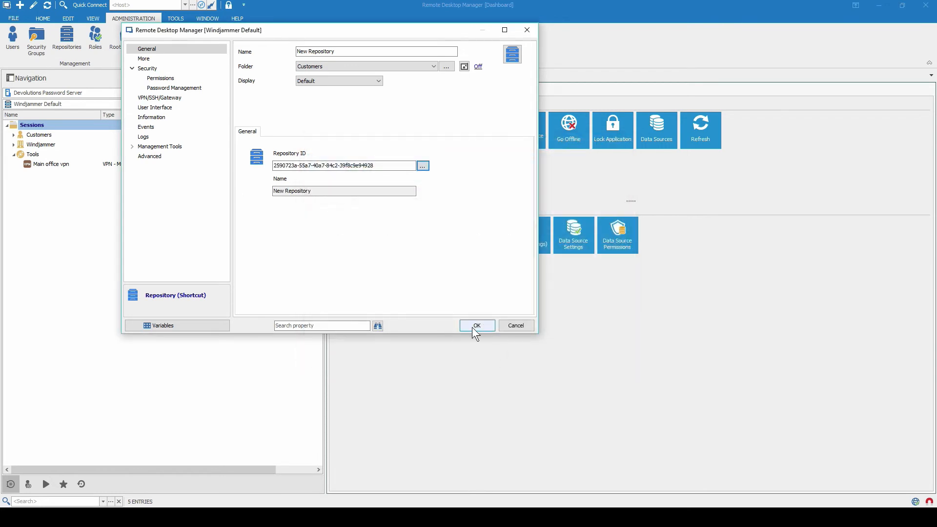
left_click(476, 326)
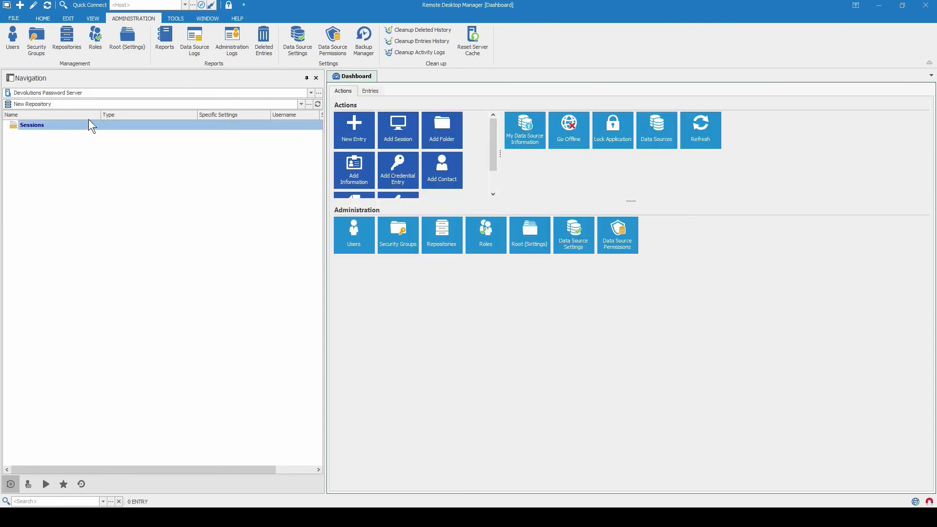
left_click(302, 104)
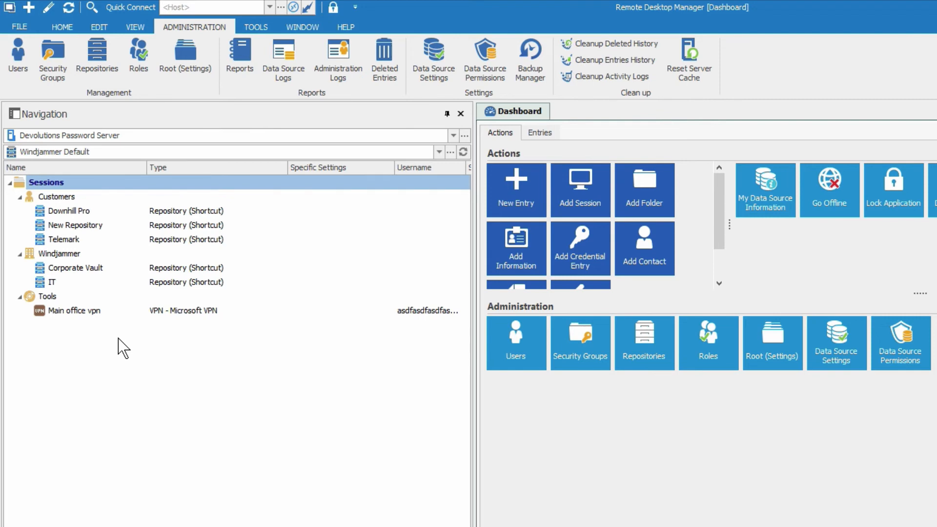
mouse_move(81, 295)
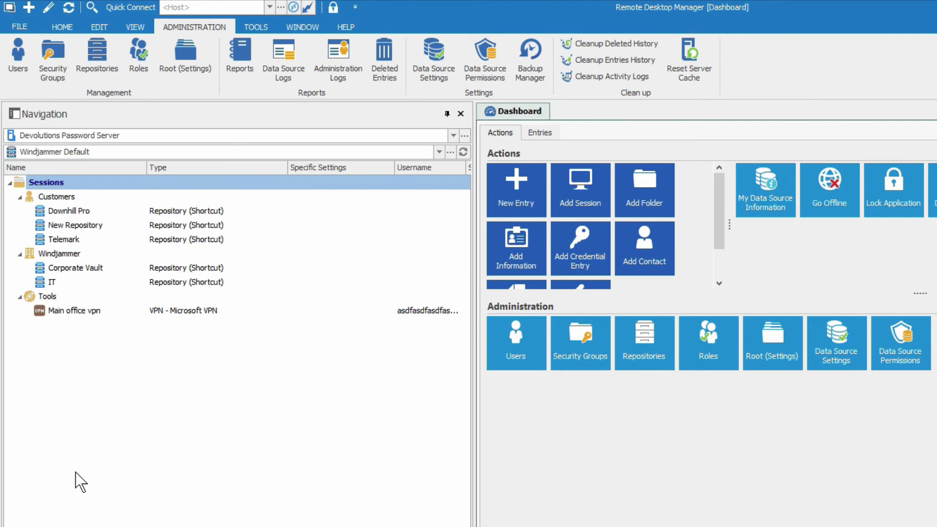
mouse_move(98, 405)
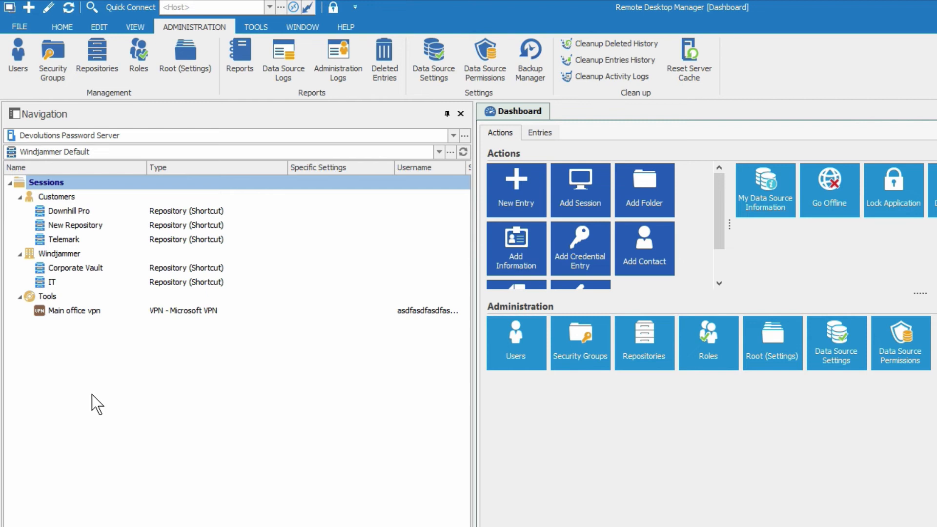
mouse_move(91, 414)
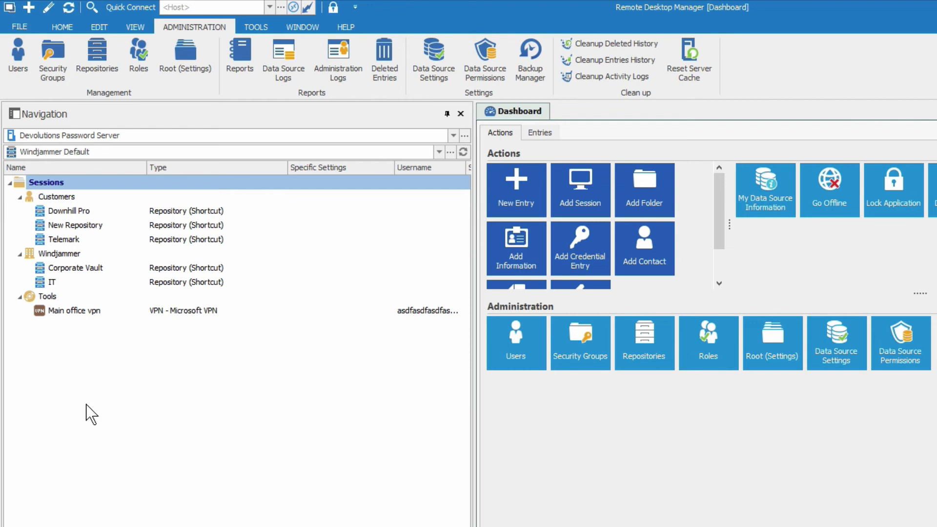